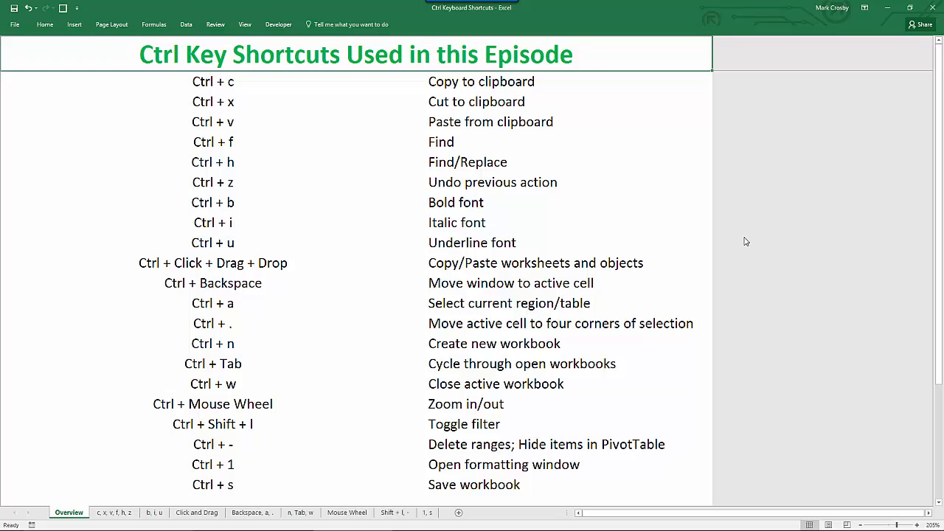
Step: Switch to the 'c, x, v, f, h, z' copy, cut and paste practice sheet
{"action": "left_click", "coordinate": [115, 512]}
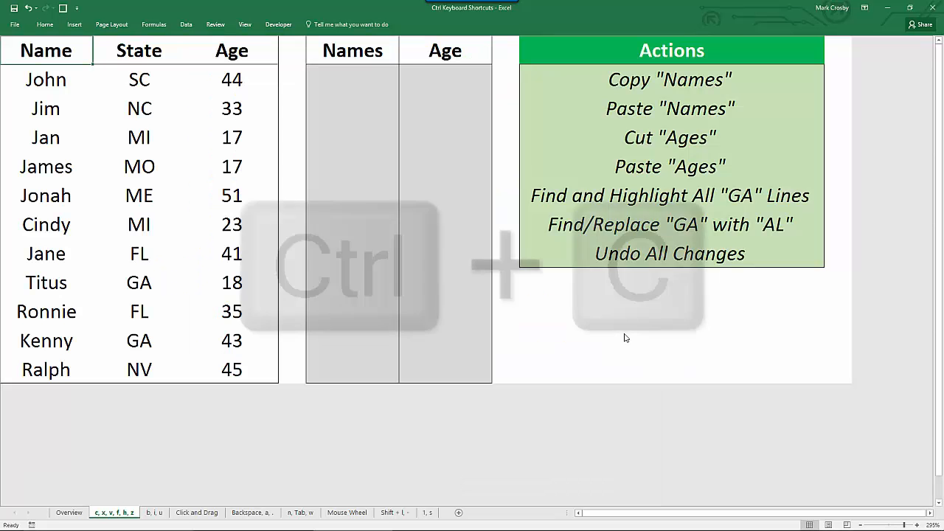
Step: Copy the list of names into the second table's Names column
{"action": "key", "text": "ctrl+c"}
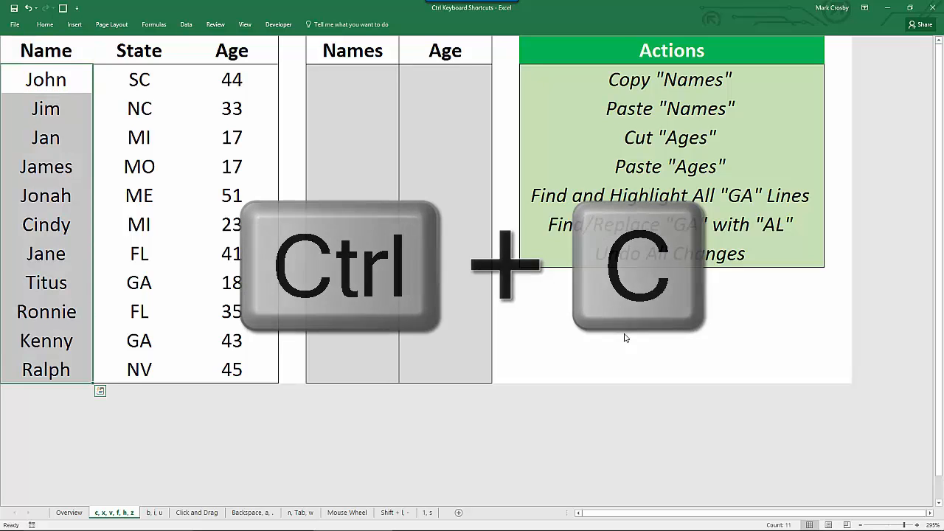
{"action": "key", "text": "ctrl+c"}
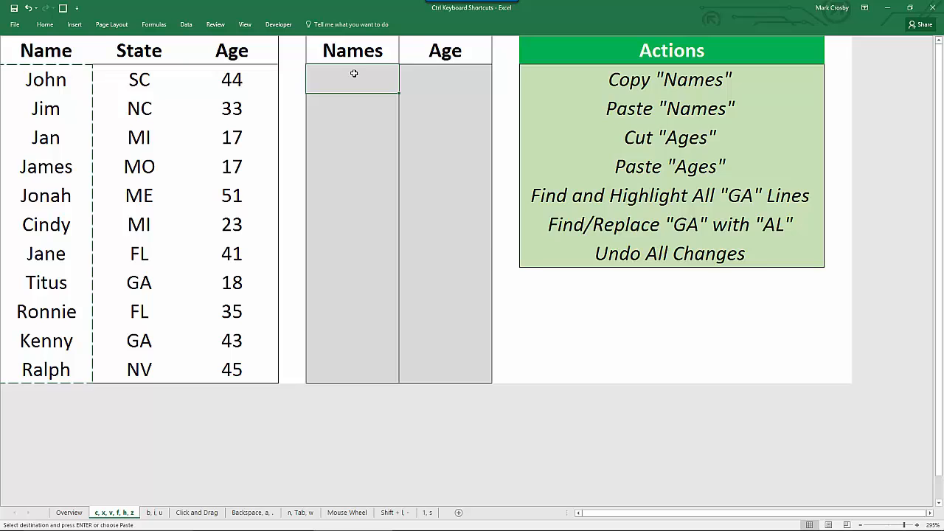
{"action": "key", "text": "ctrl+v"}
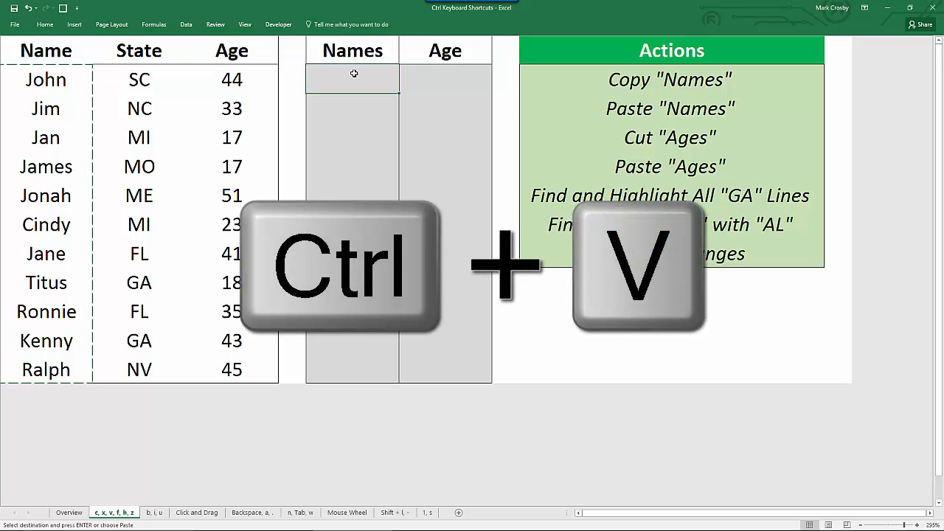
{"action": "key", "text": "ctrl+v"}
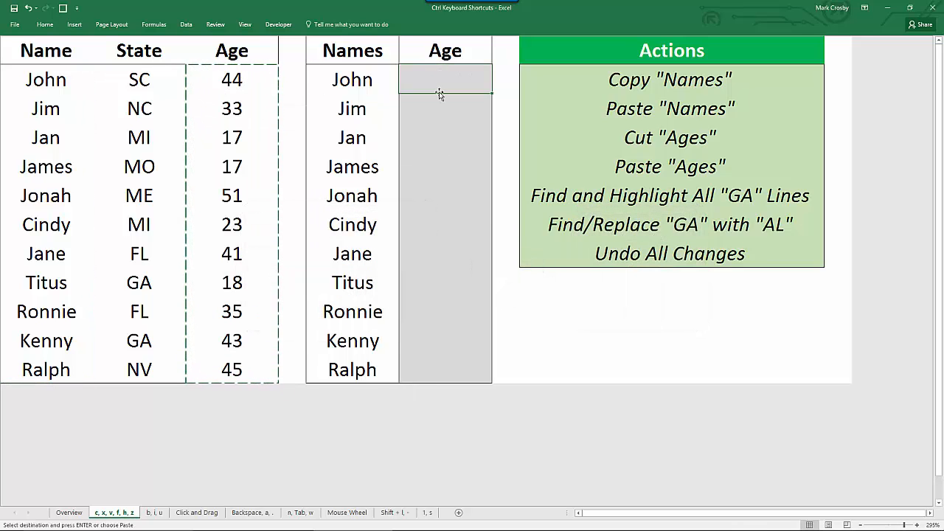
Step: Paste the cut ages into the second table's Age column, leaving the original empty
{"action": "key", "text": "enter"}
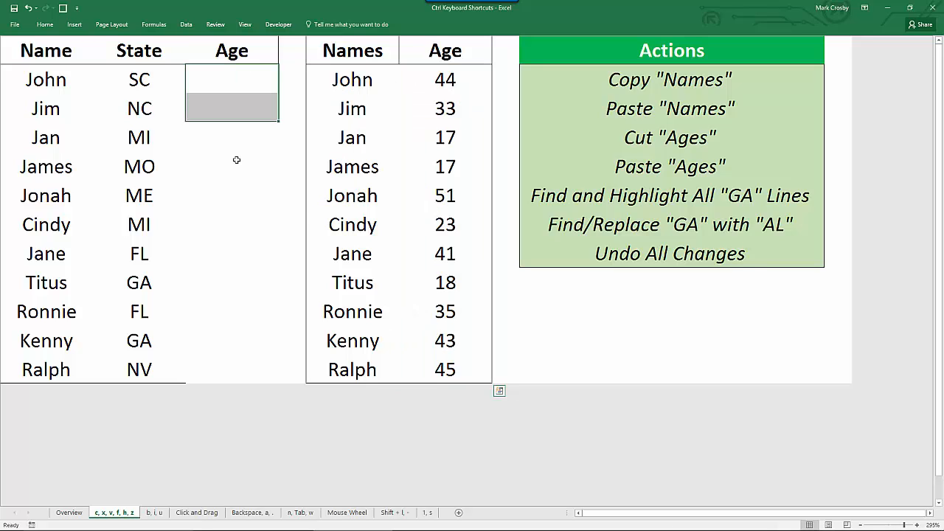
{"action": "left_click_drag", "start_coordinate": [231, 108], "coordinate": [231, 369]}
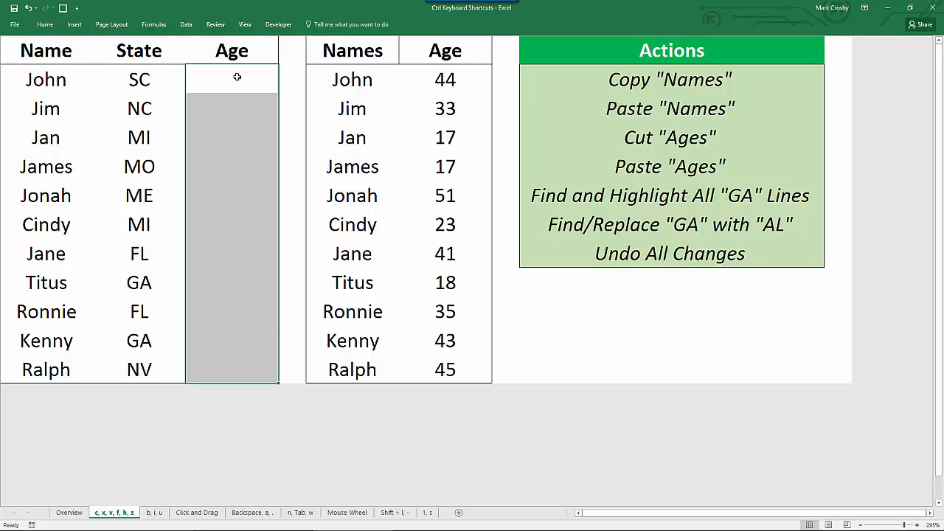
{"action": "key", "text": "ctrl+f"}
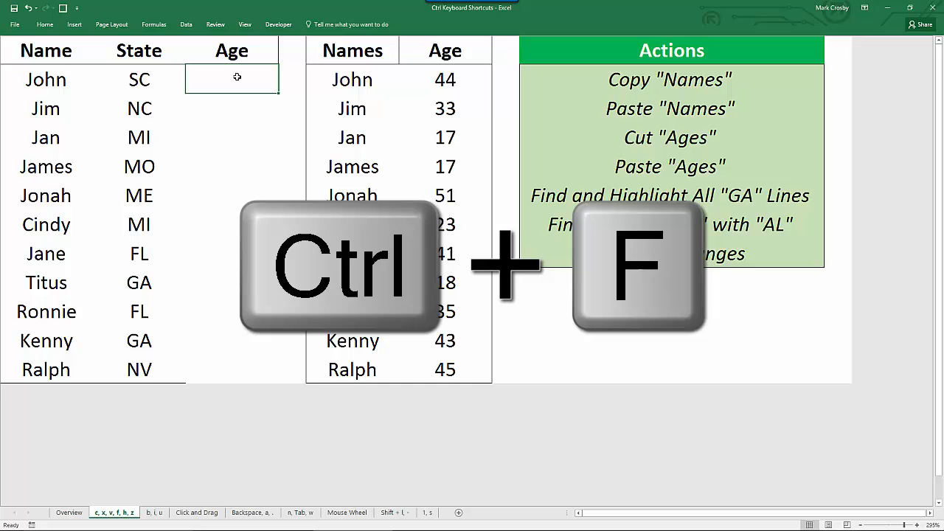
Step: Search for 'GA' and list all four matching cells with Find All
{"action": "key", "text": "ctrl+f"}
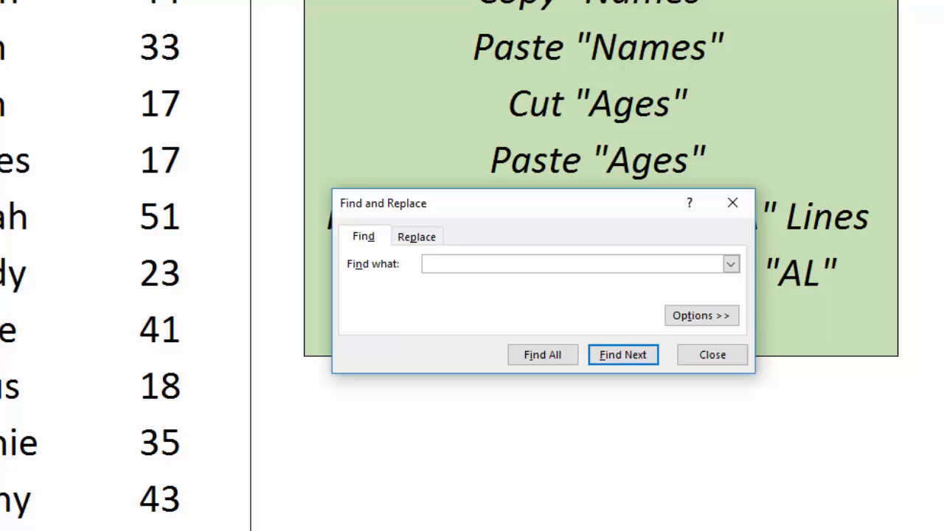
{"action": "type", "text": "GA"}
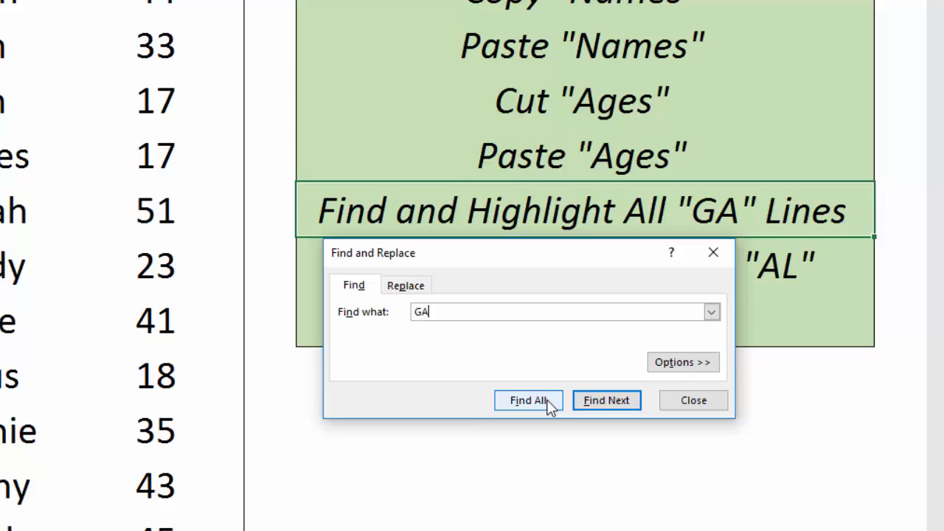
{"action": "left_click", "coordinate": [528, 400]}
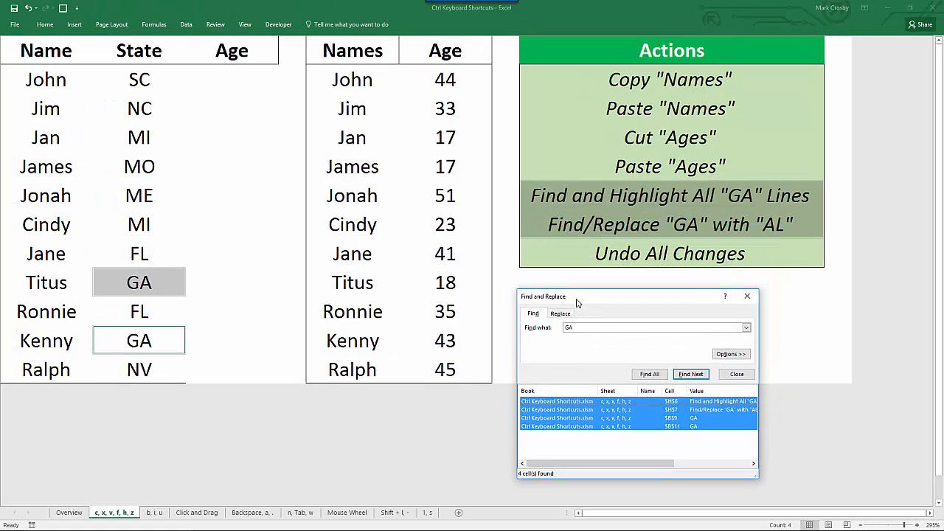
{"action": "mouse_move", "coordinate": [329, 296]}
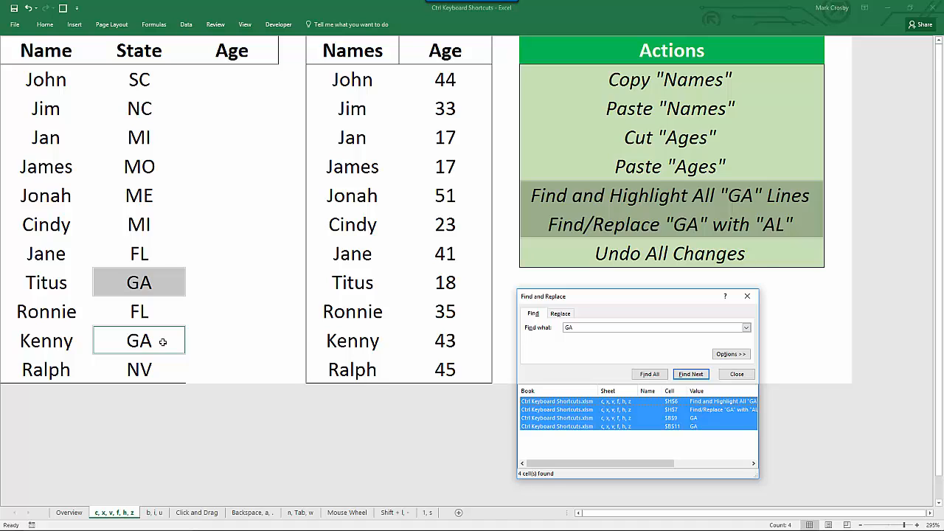
Step: Replace all four 'GA' entries with 'AL' and acknowledge the confirmation
{"action": "key", "text": "ctrl+h"}
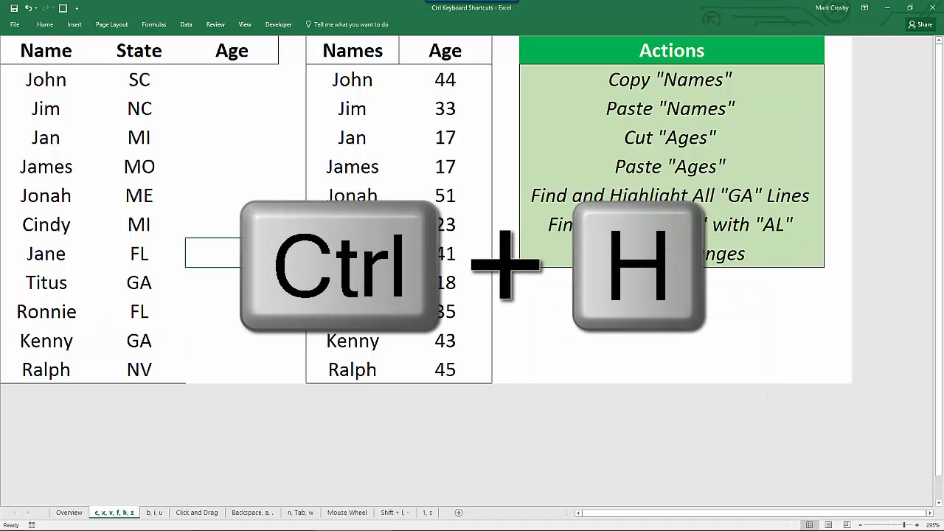
{"action": "key", "text": "ctrl+h"}
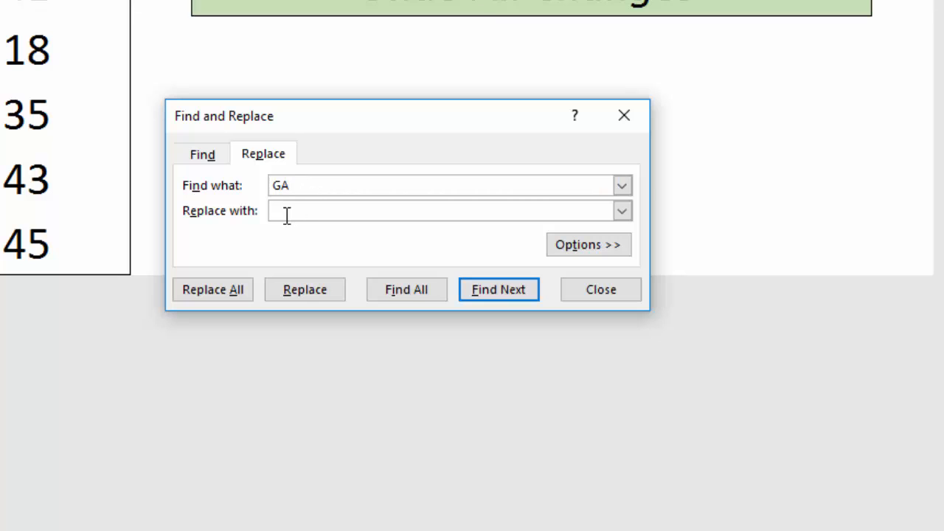
{"action": "type", "text": "AL"}
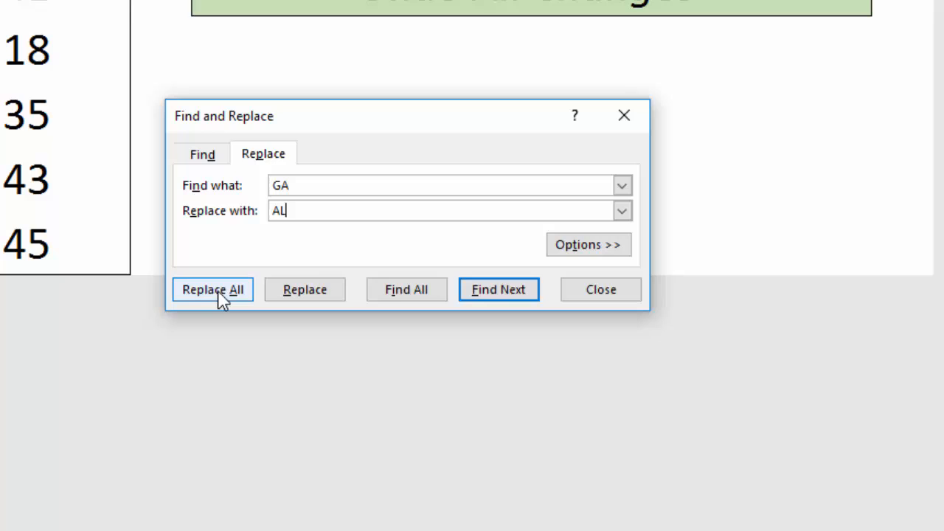
{"action": "left_click", "coordinate": [212, 289]}
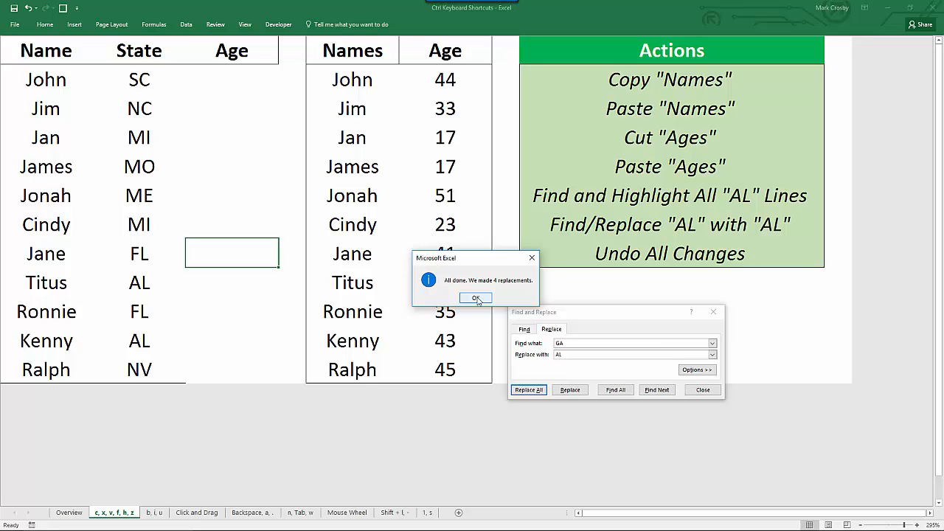
{"action": "left_click", "coordinate": [475, 298]}
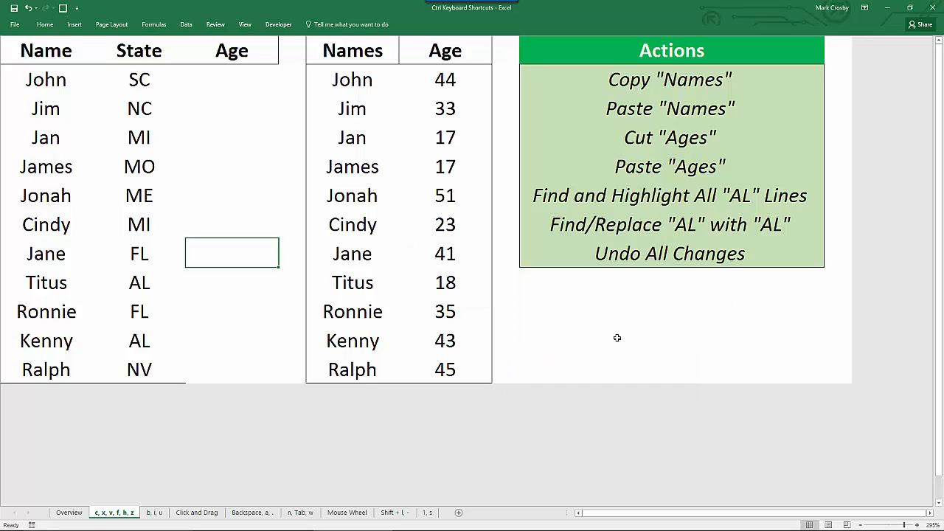
Step: Undo the replacements, paste and cut so the original Name, State, Age table returns
{"action": "key", "text": "ctrl+z"}
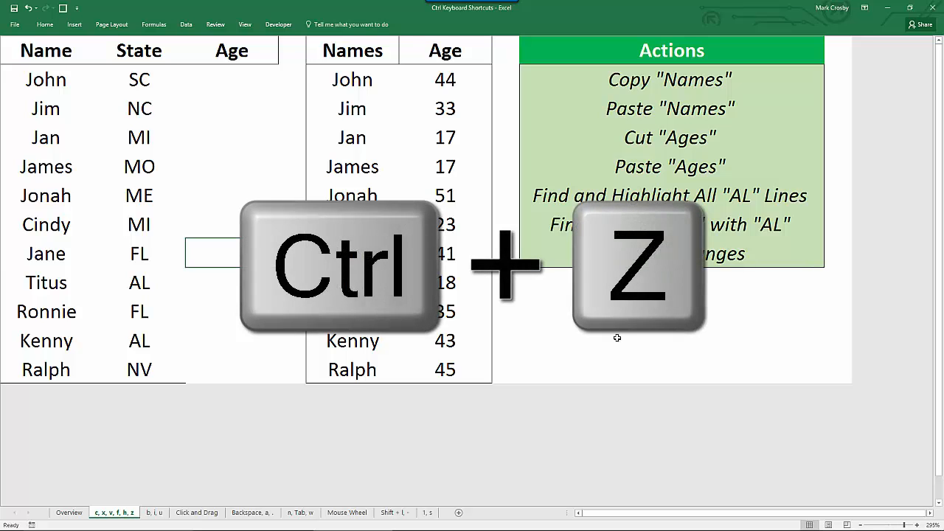
{"action": "key", "text": "ctrl+z"}
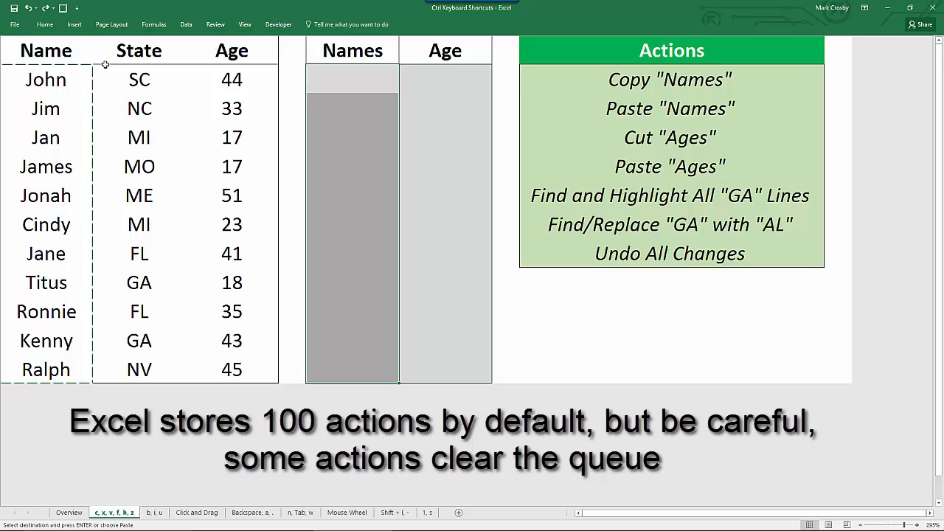
Step: Make the Title and Header cells on the b, i, u sheet bold, italic and underlined
{"action": "left_click", "coordinate": [155, 512]}
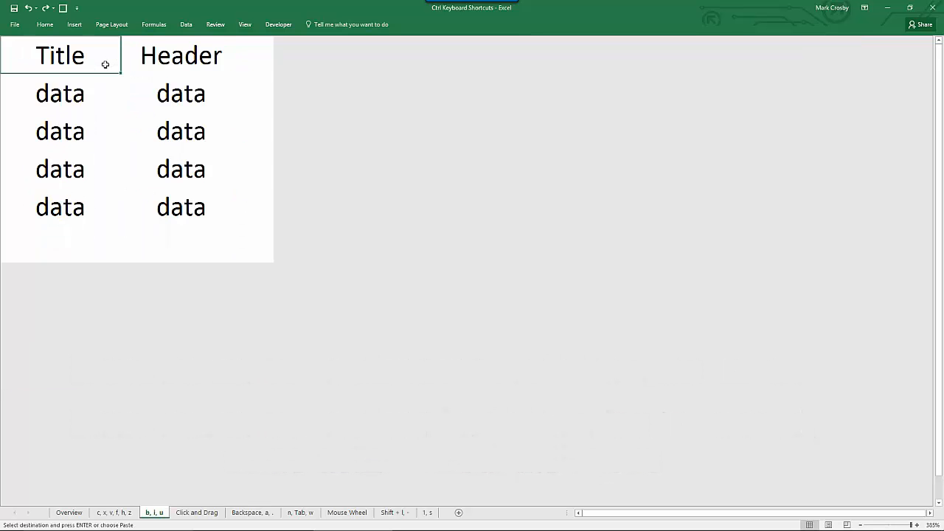
{"action": "key", "text": "ctrl+b"}
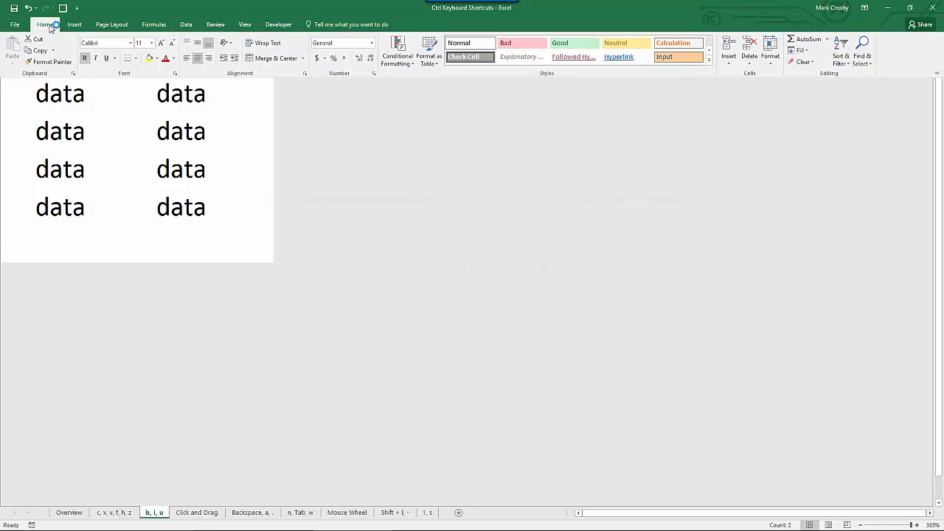
{"action": "mouse_move", "coordinate": [84, 59]}
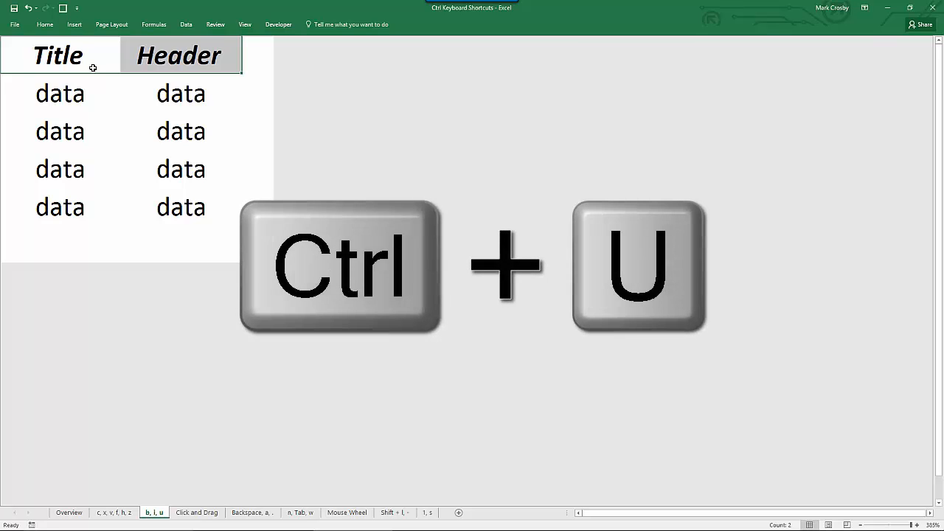
{"action": "key", "text": "ctrl+u"}
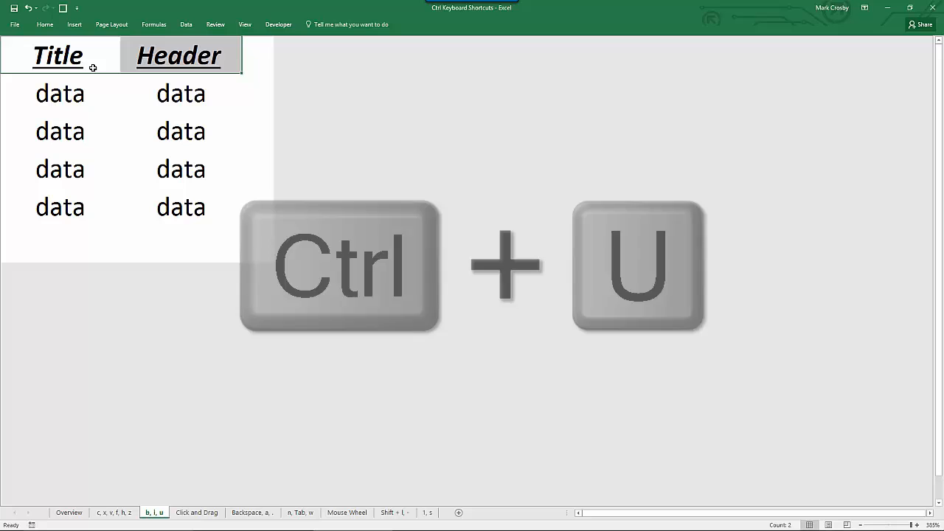
{"action": "key", "text": "ctrl+u"}
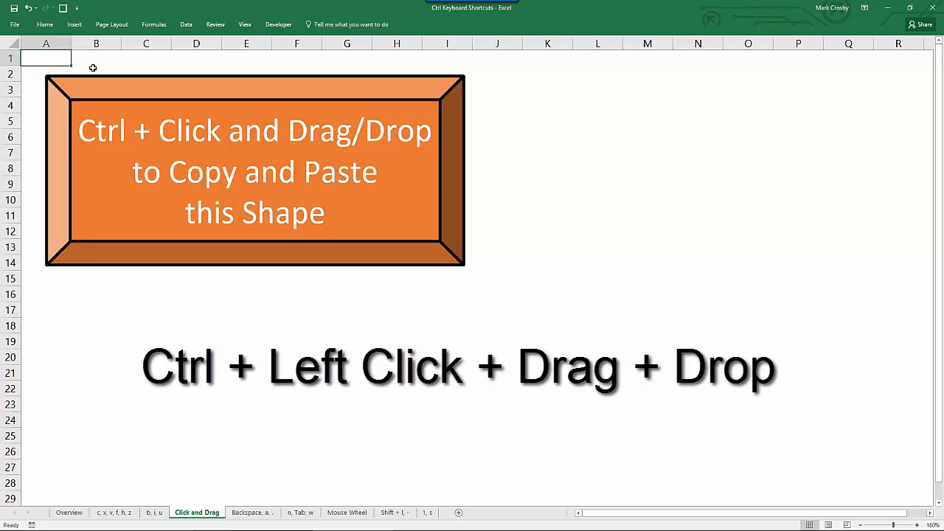
{"action": "mouse_move", "coordinate": [439, 175]}
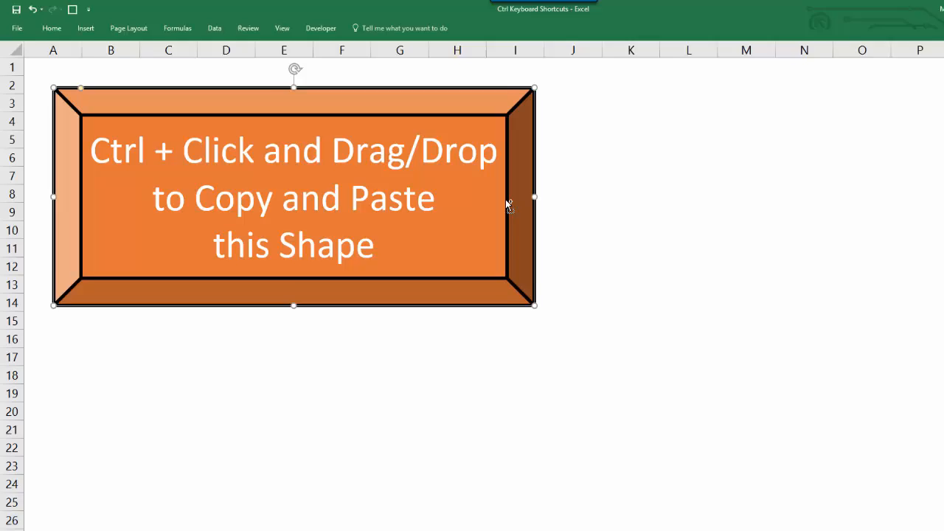
Step: Ctrl+drag cascading copies of the orange shape and duplicate the Click and Drag sheet
{"action": "left_click_drag", "start_coordinate": [294, 197], "coordinate": [352, 236]}
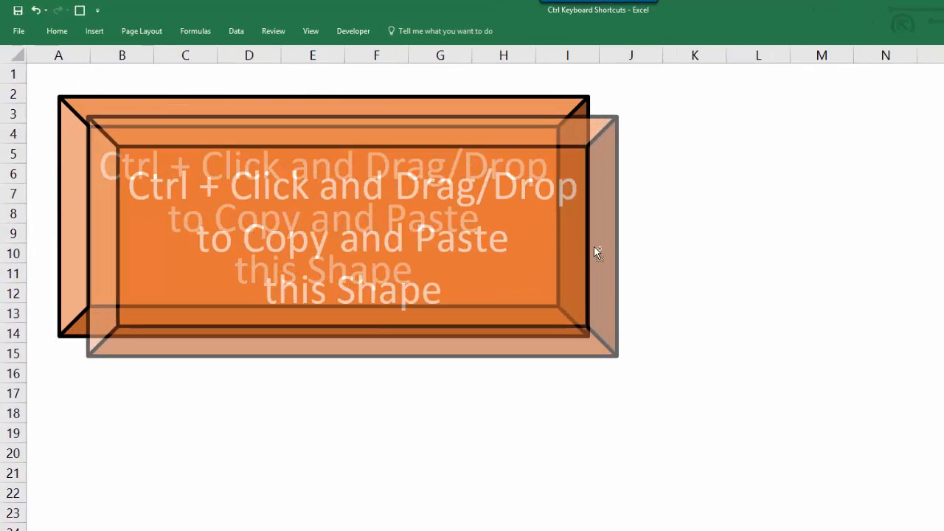
{"action": "left_click_drag", "start_coordinate": [597, 250], "coordinate": [633, 275]}
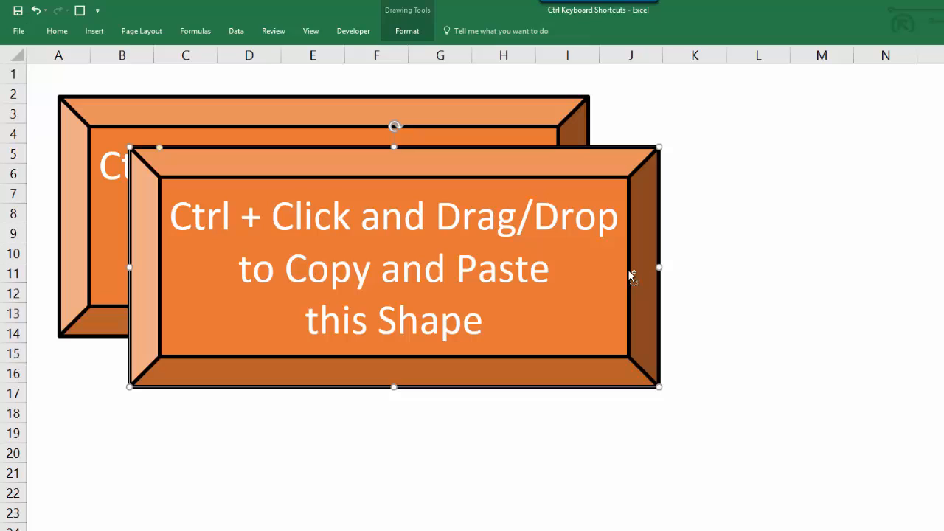
{"action": "mouse_move", "coordinate": [364, 185]}
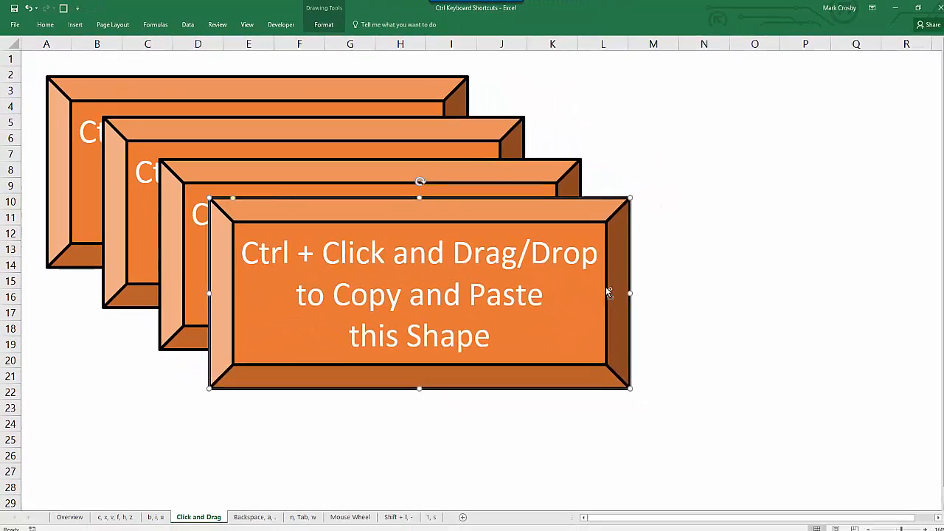
{"action": "left_click_drag", "start_coordinate": [420, 292], "coordinate": [469, 341]}
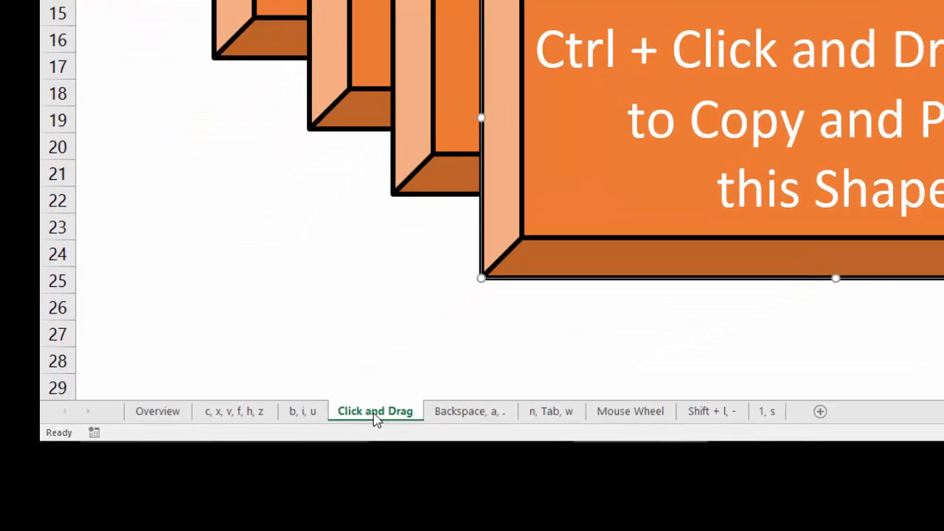
{"action": "mouse_move", "coordinate": [460, 358]}
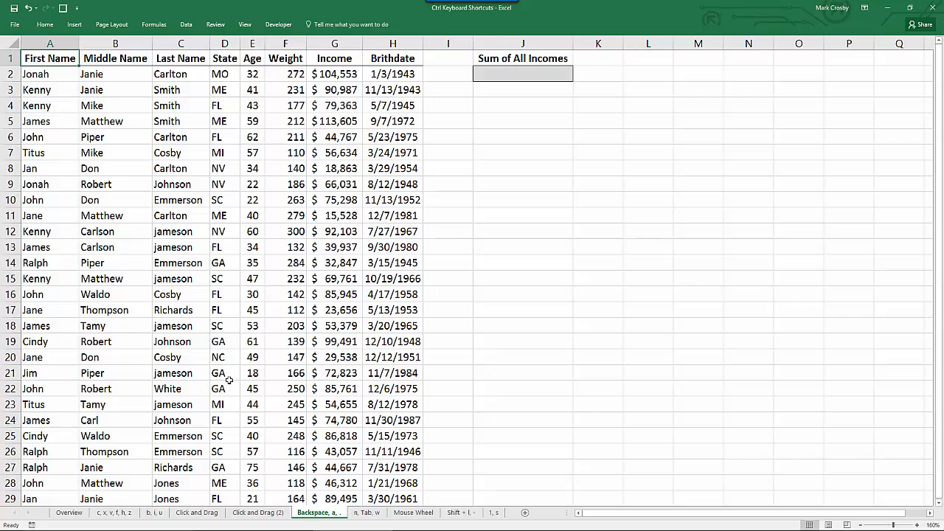
{"action": "key", "text": "ctrl+a"}
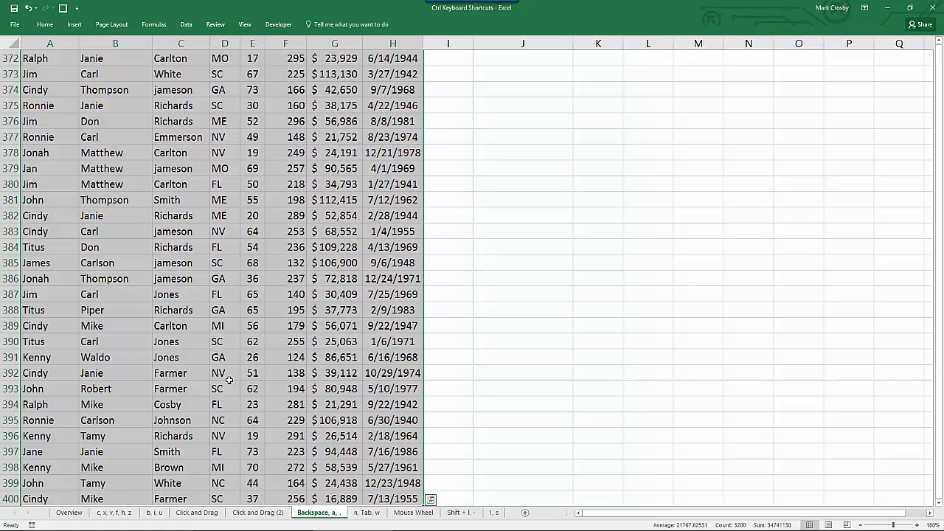
{"action": "key", "text": "ctrl+backspace"}
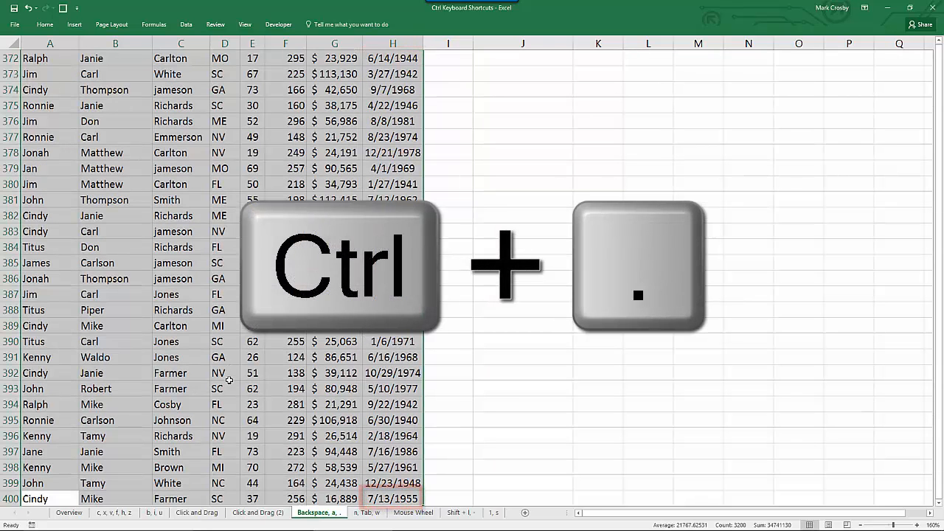
{"action": "key", "text": "ctrl+Home"}
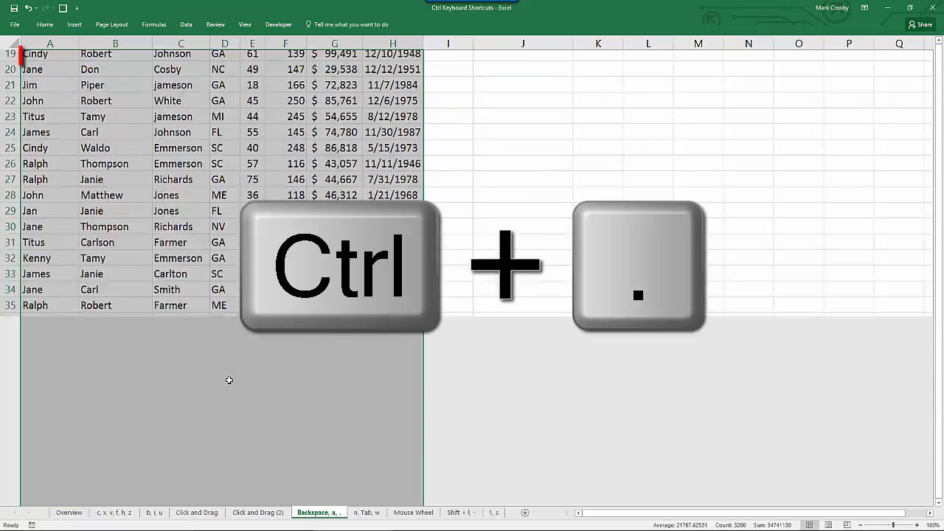
{"action": "key", "text": "ctrl+Home"}
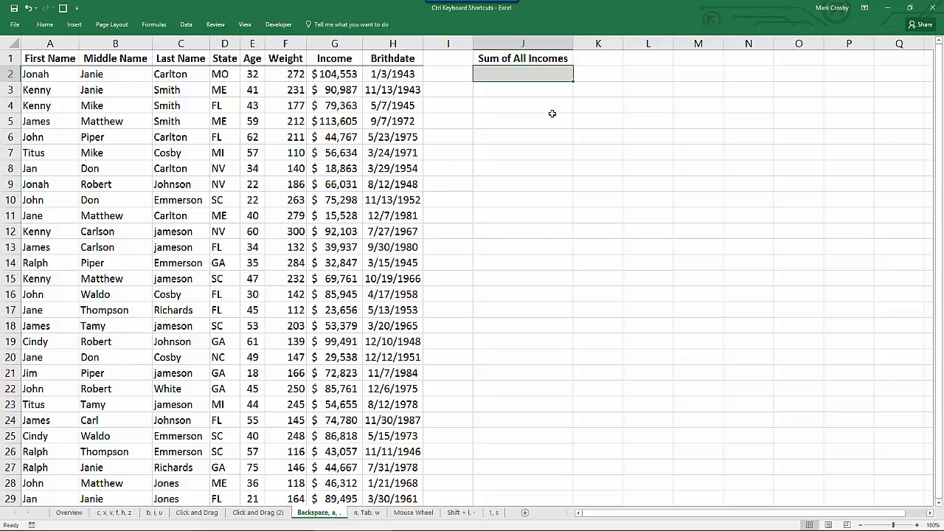
Step: Enter =SUM(G2:G400)*110% under Sum of All Incomes
{"action": "key", "text": "ctrl+backspace"}
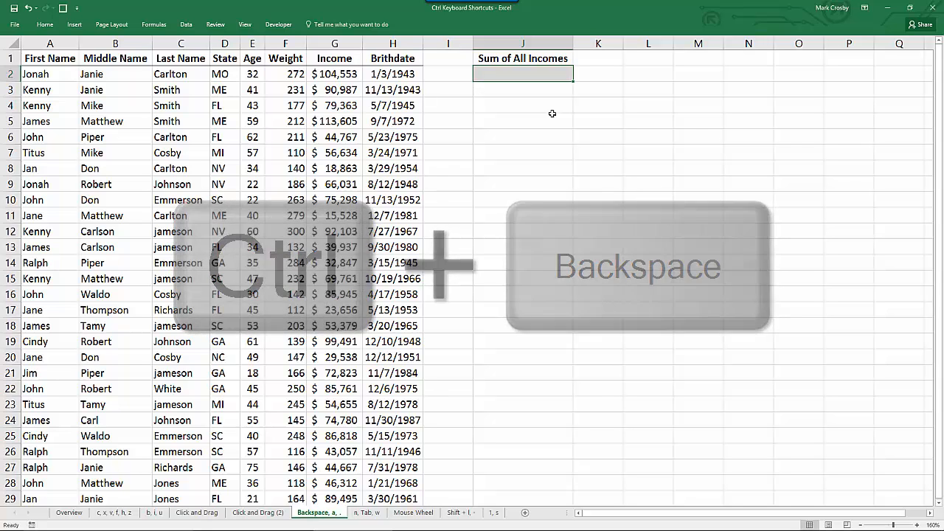
{"action": "type", "text": "=SUM(I2"}
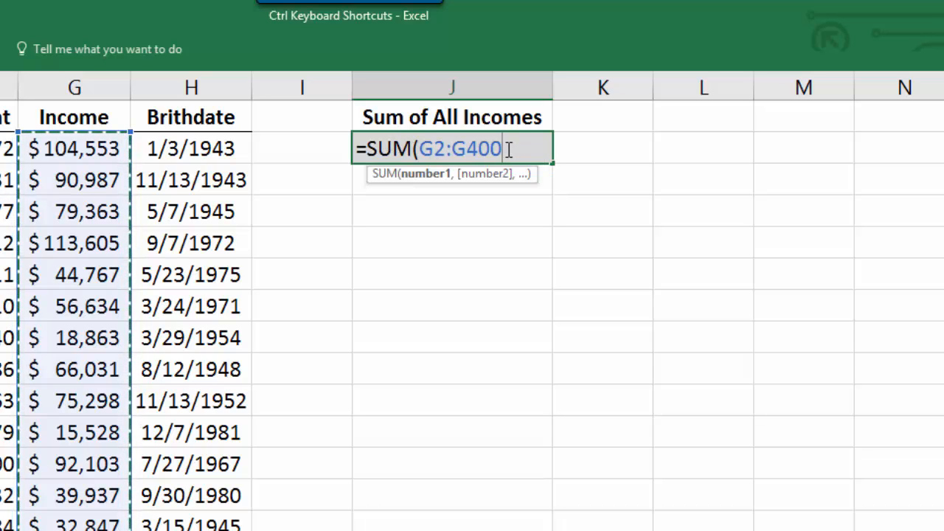
{"action": "type", "text": ")*"}
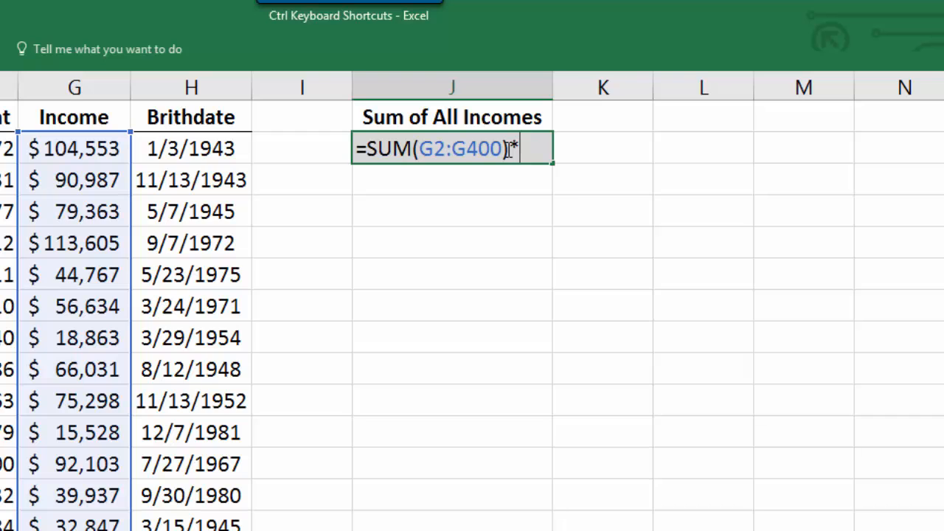
{"action": "type", "text": "110%"}
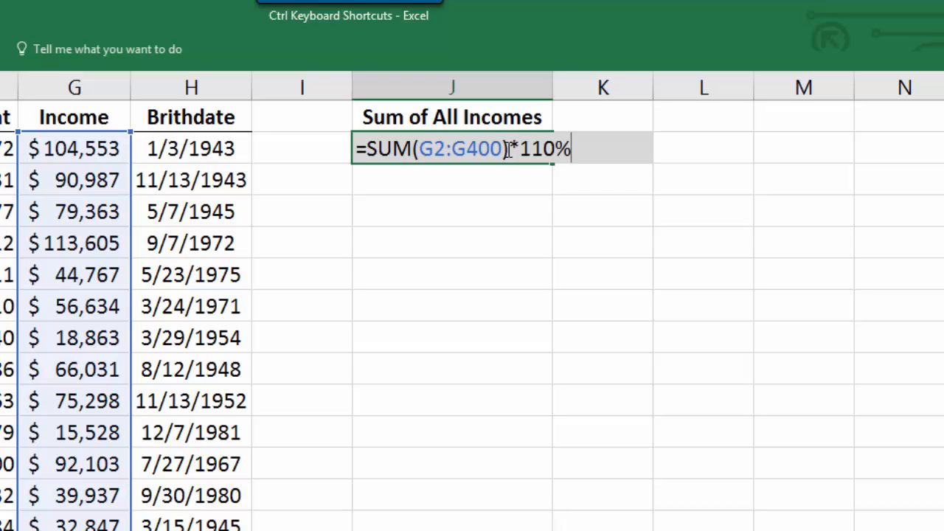
{"action": "key", "text": "enter"}
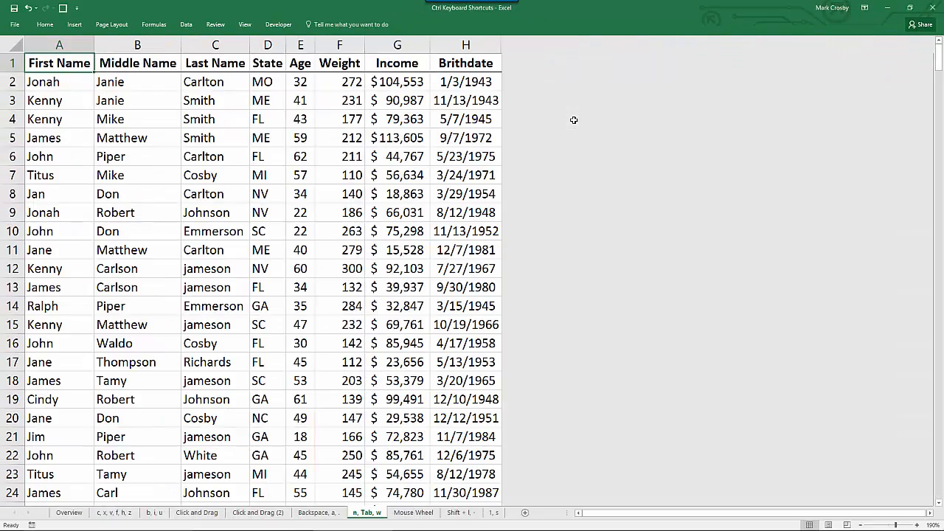
Step: Create two new blank workbooks, cycle between workbooks, and close Book3 without saving
{"action": "key", "text": "ctrl+n"}
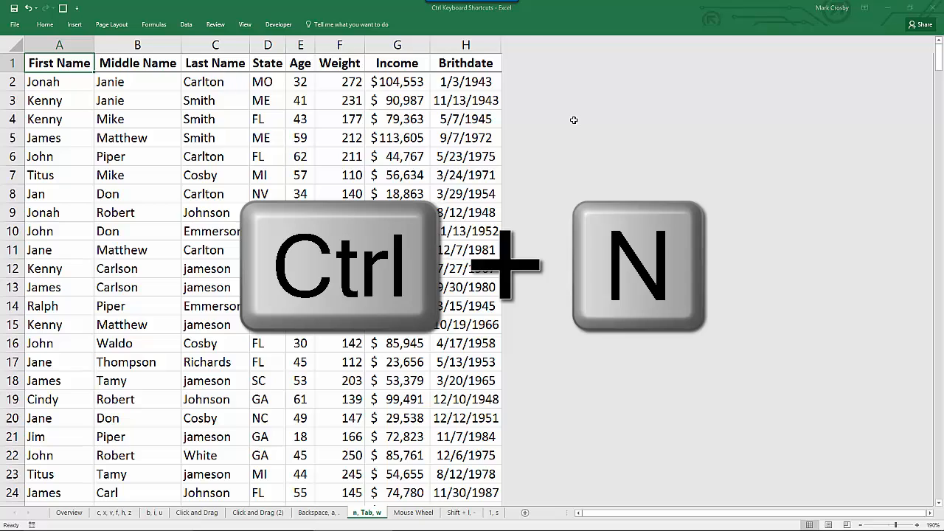
{"action": "key", "text": "ctrl+n"}
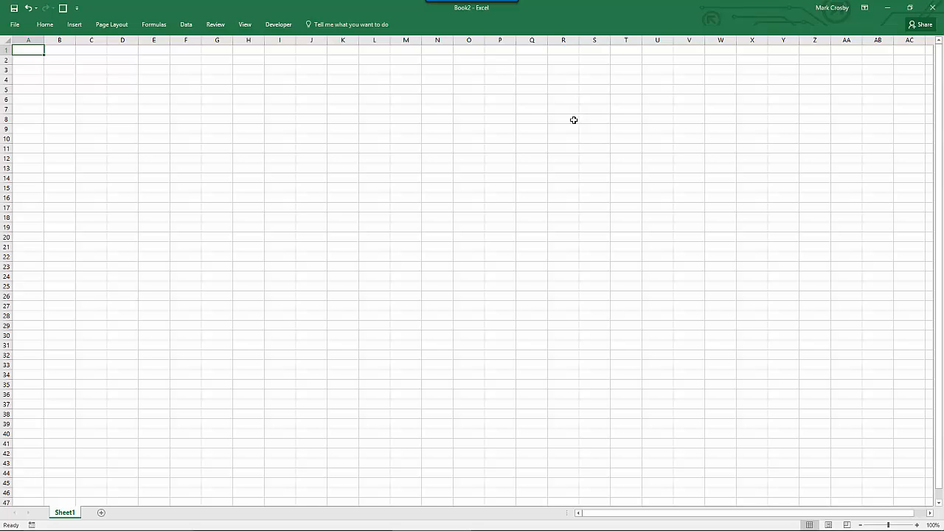
{"action": "key", "text": "ctrl+Tab"}
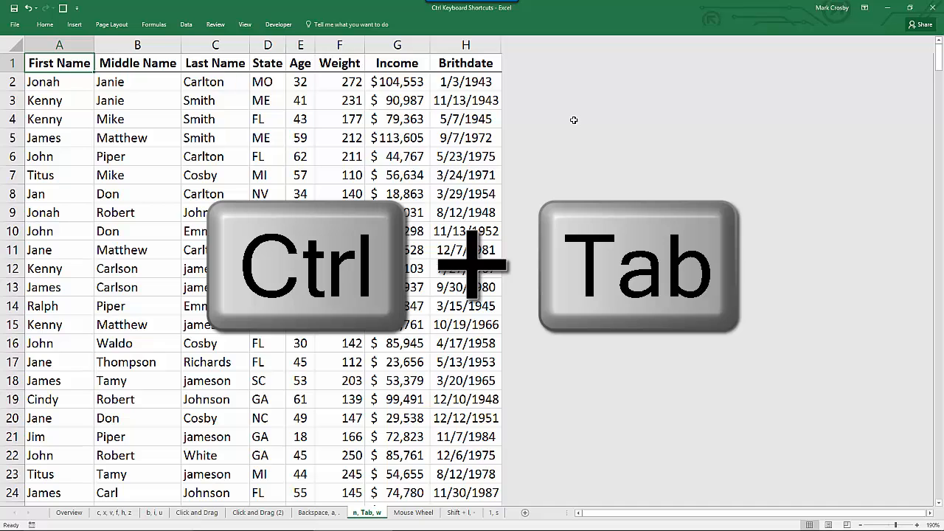
{"action": "key", "text": "Ctrl+Tab"}
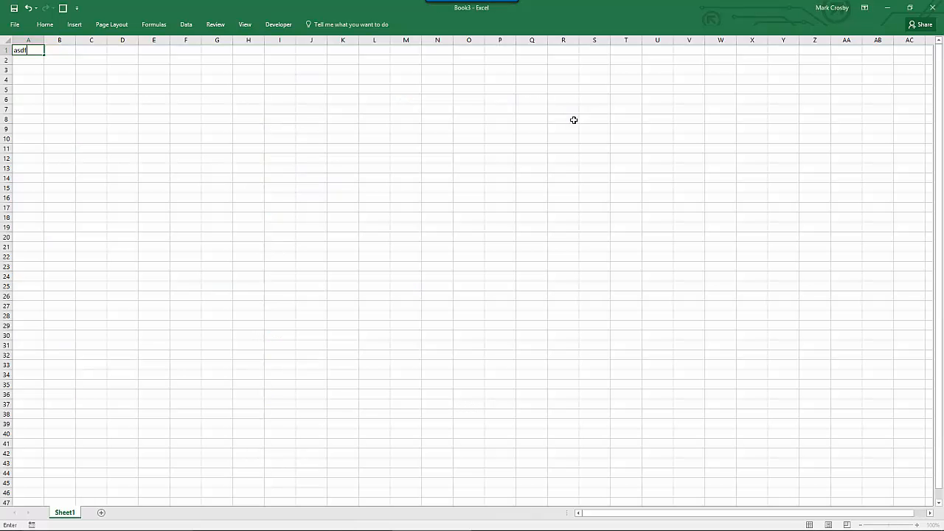
{"action": "left_click", "coordinate": [932, 8]}
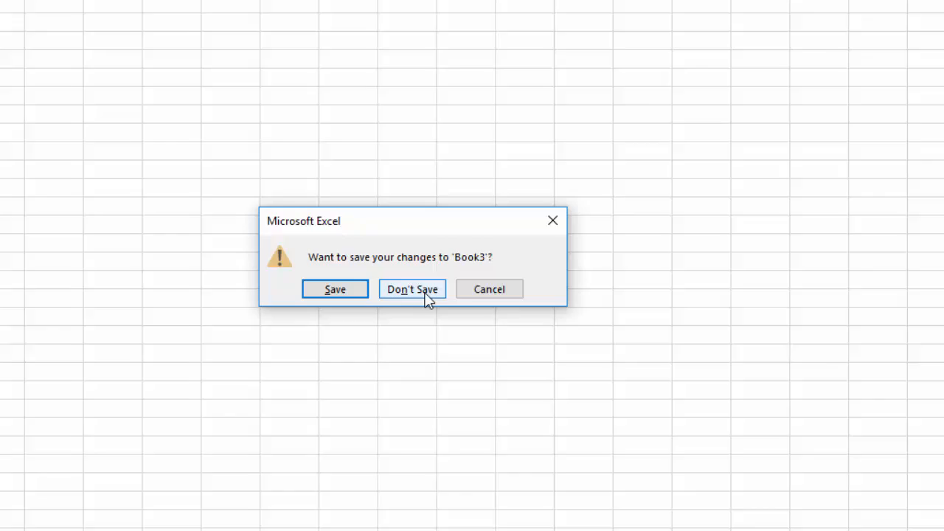
{"action": "left_click", "coordinate": [412, 288]}
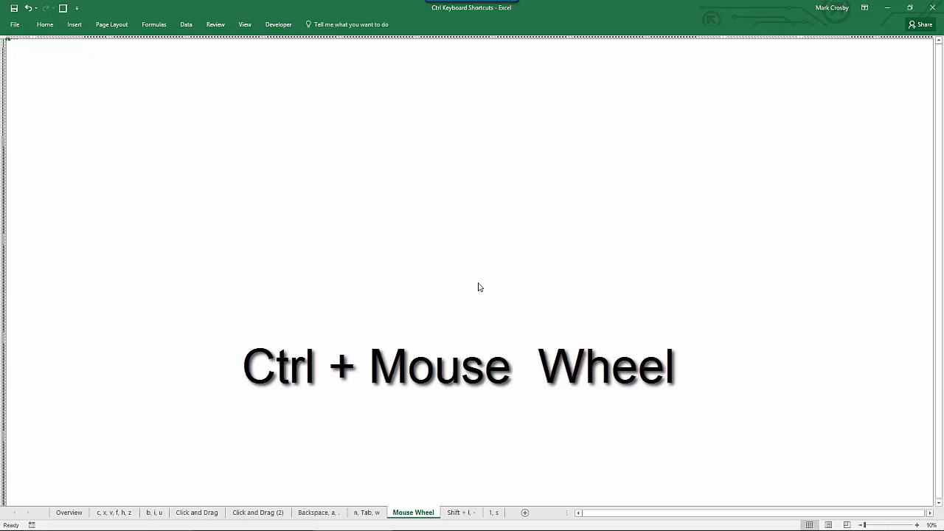
{"action": "mouse_move", "coordinate": [502, 288]}
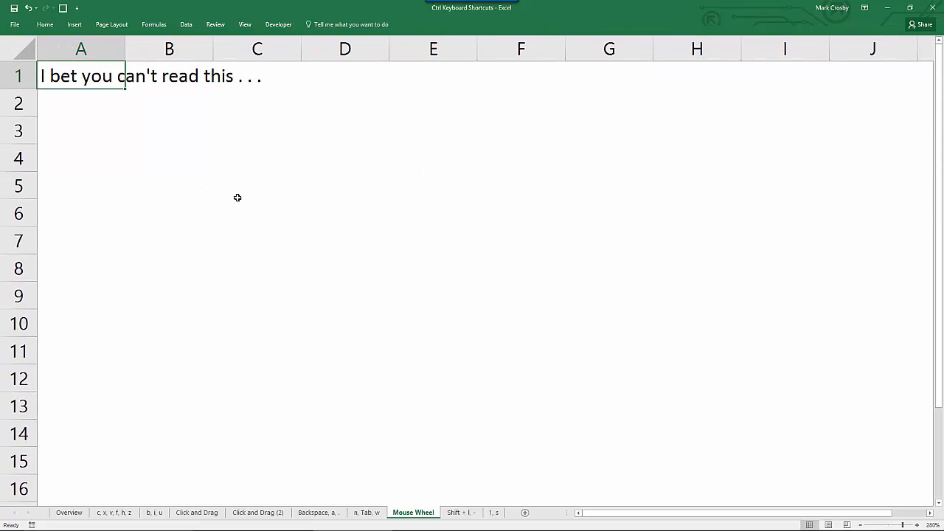
{"action": "mouse_move", "coordinate": [216, 90]}
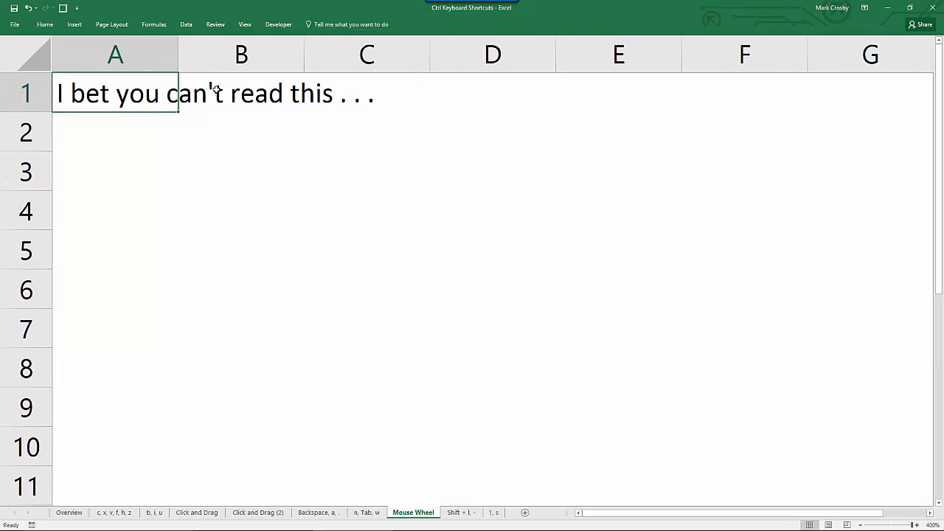
{"action": "mouse_move", "coordinate": [884, 490]}
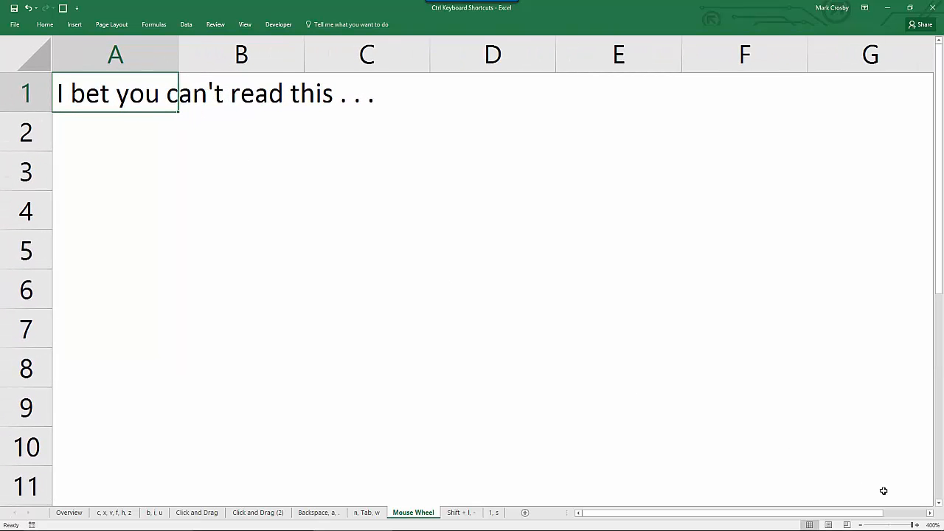
{"action": "mouse_move", "coordinate": [254, 150]}
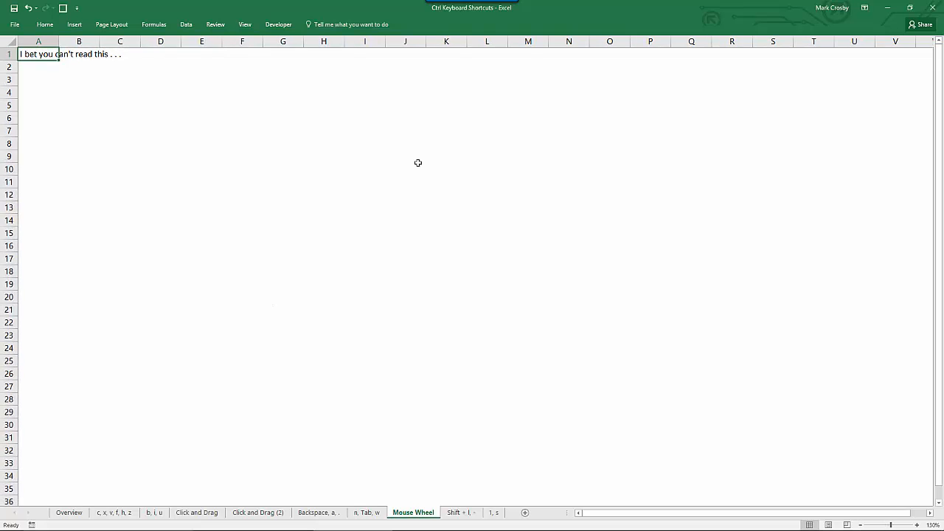
{"action": "left_click", "coordinate": [460, 513]}
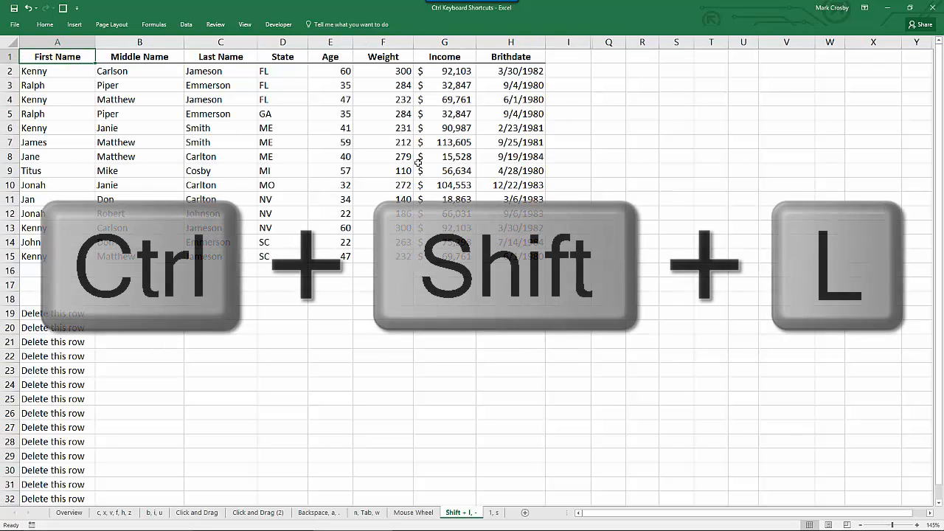
{"action": "key", "text": "ctrl+shift+l"}
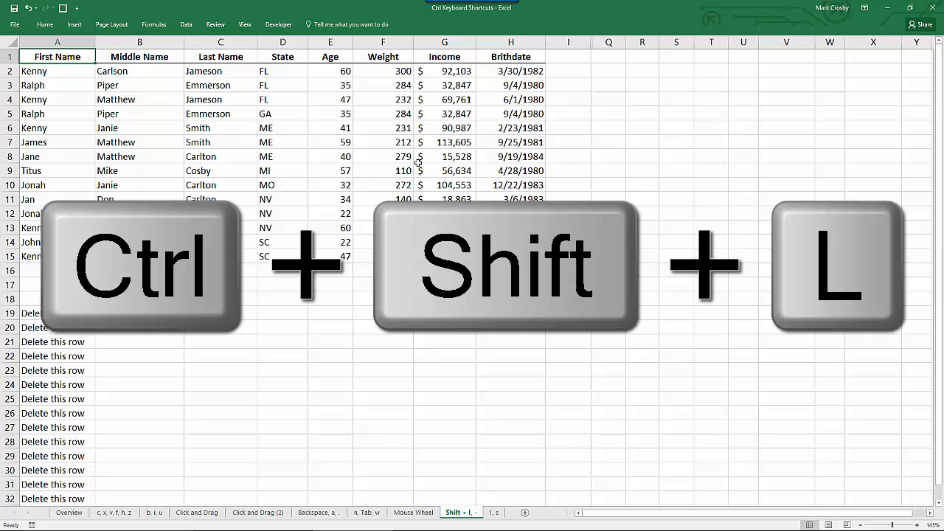
{"action": "key", "text": "ctrl+shift+l"}
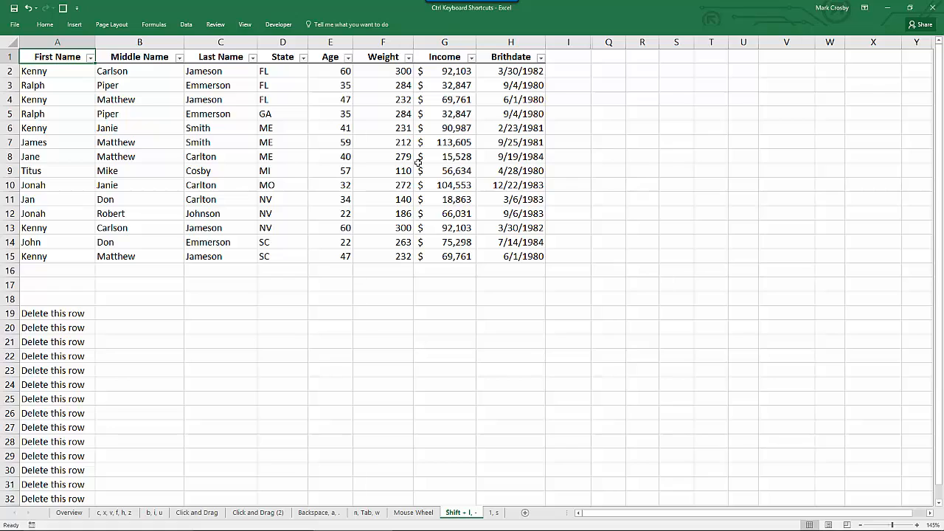
{"action": "left_click", "coordinate": [303, 57]}
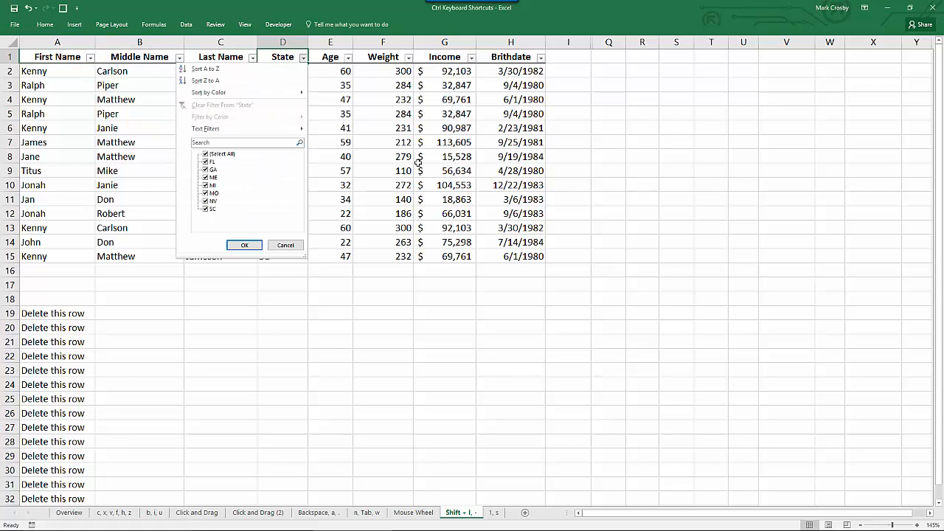
{"action": "type", "text": "fl"}
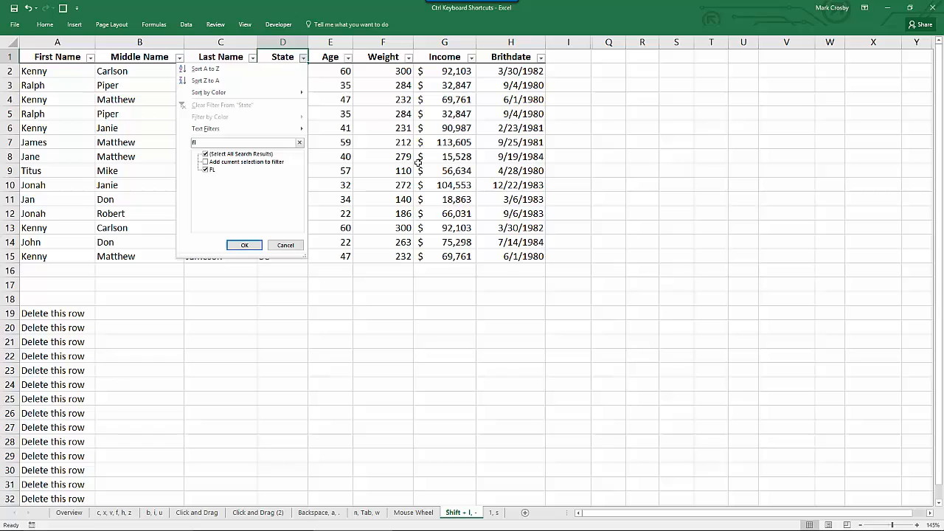
{"action": "left_click", "coordinate": [244, 245]}
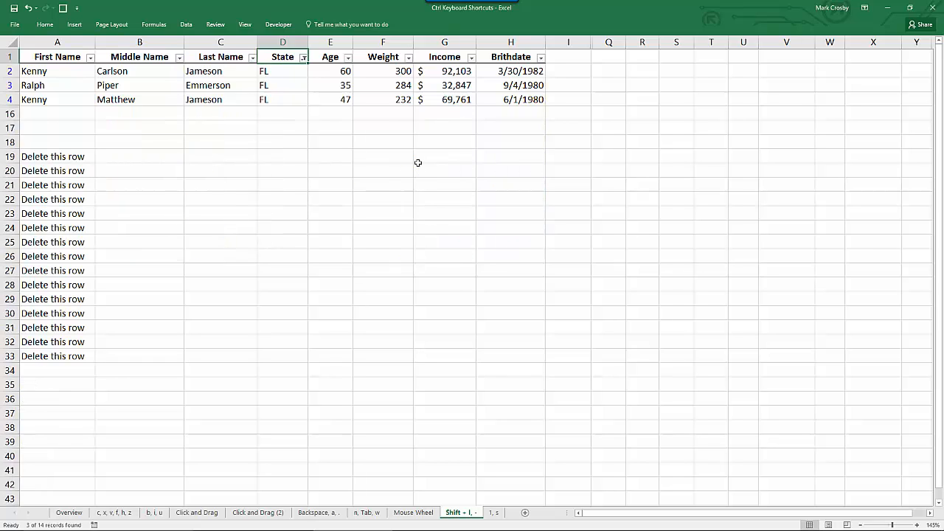
{"action": "key", "text": "ctrl+shift+l"}
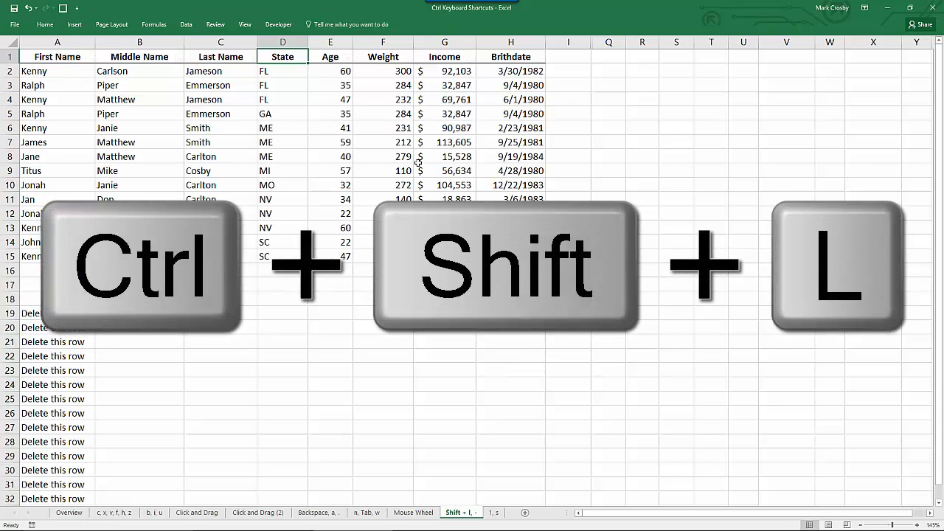
{"action": "key", "text": "ctrl+shift+l"}
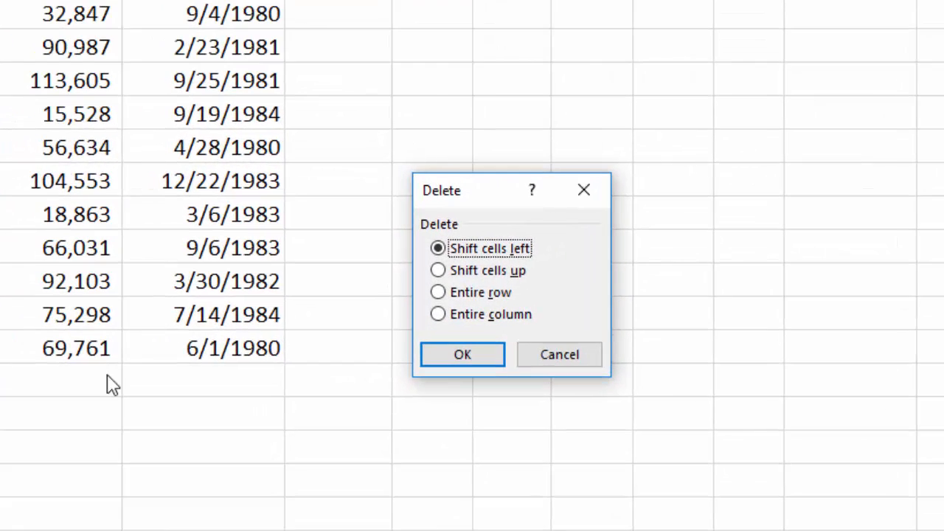
{"action": "mouse_move", "coordinate": [523, 284]}
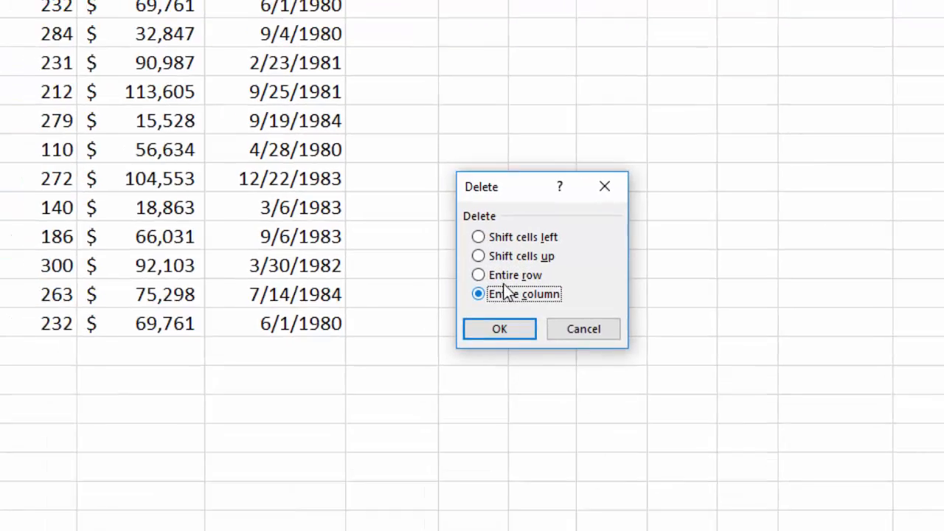
Step: Choose Entire column in the Delete dialog
{"action": "left_click", "coordinate": [500, 328]}
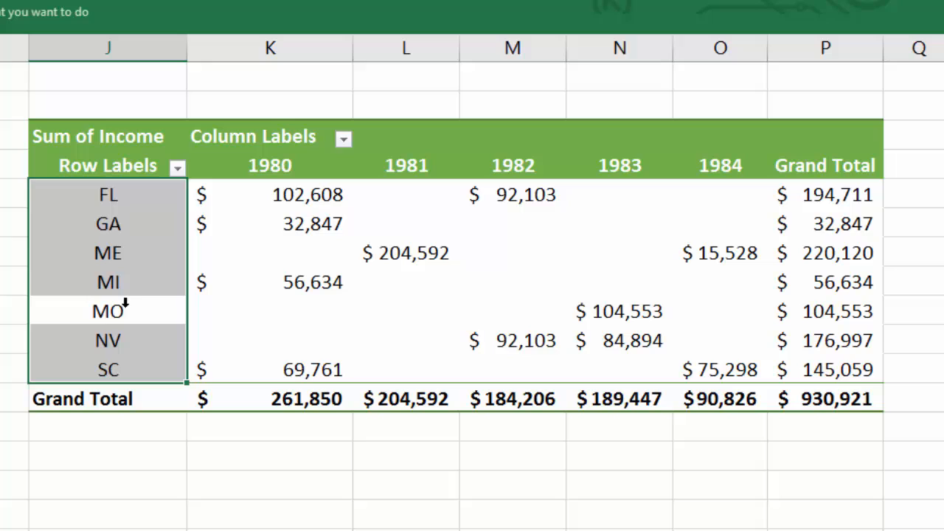
Step: Hide FL and 1982 from the income pivot, totaling $644,107, and go to the save-reminder sheet
{"action": "left_click", "coordinate": [108, 310]}
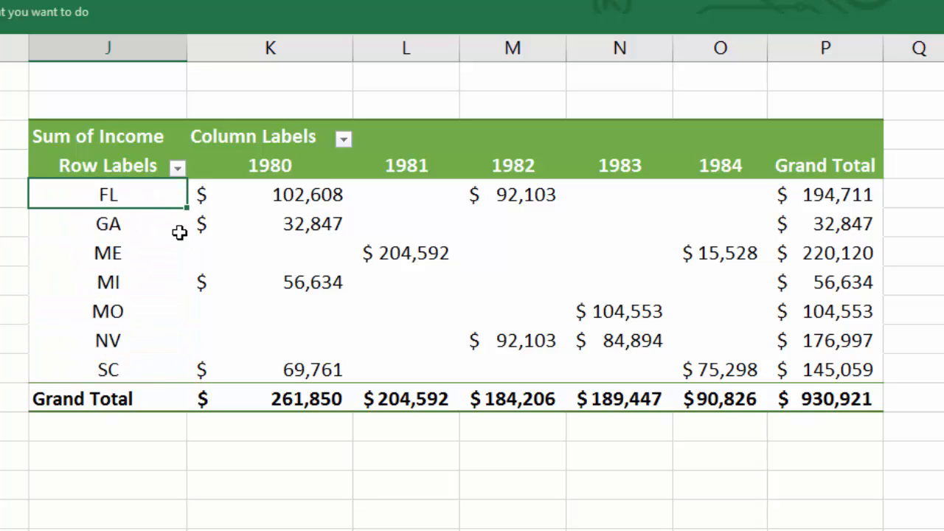
{"action": "mouse_move", "coordinate": [137, 398]}
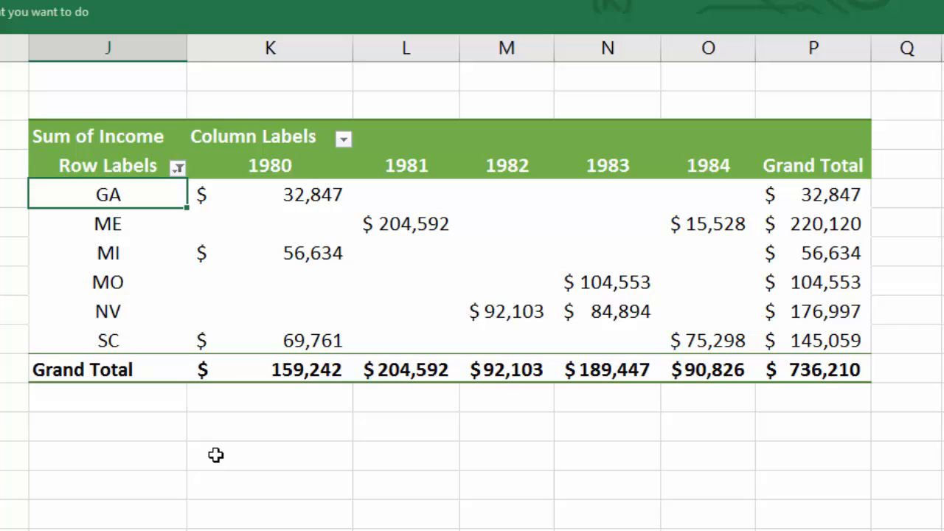
{"action": "left_click", "coordinate": [178, 165]}
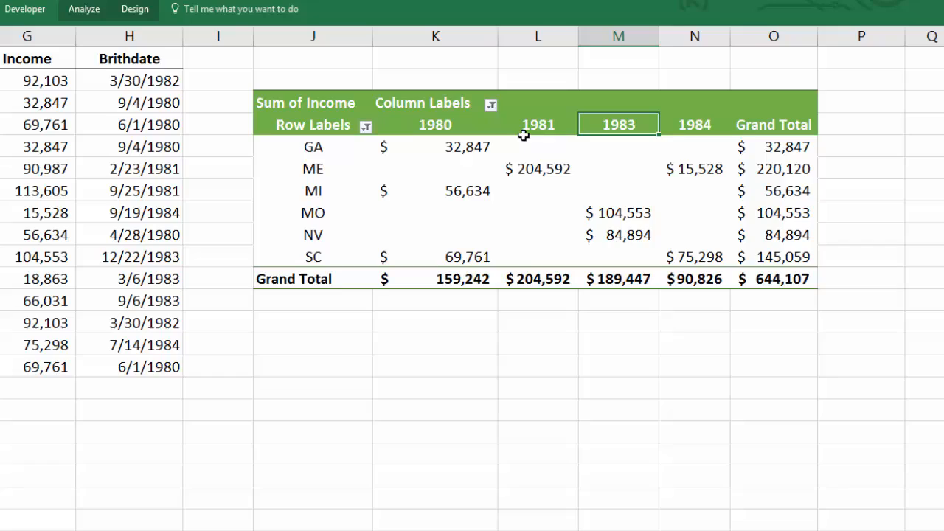
{"action": "mouse_move", "coordinate": [507, 162]}
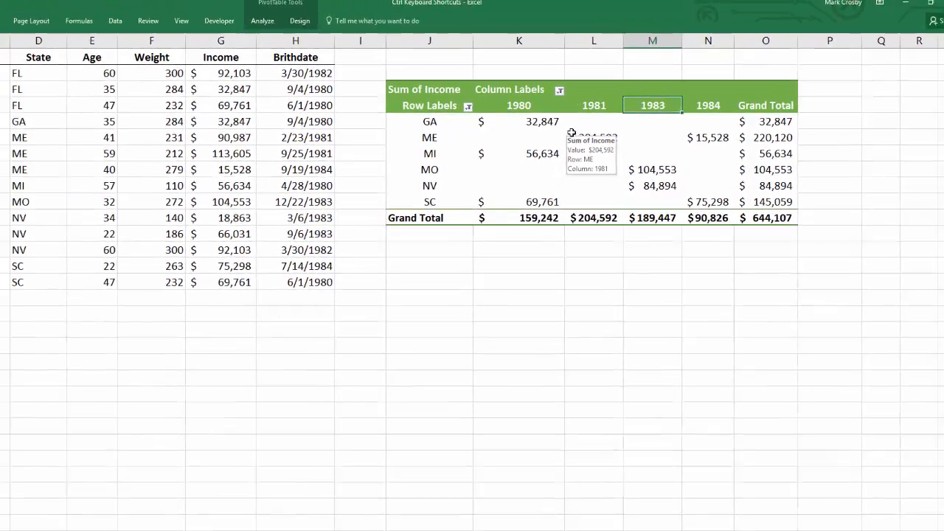
{"action": "left_click", "coordinate": [493, 513]}
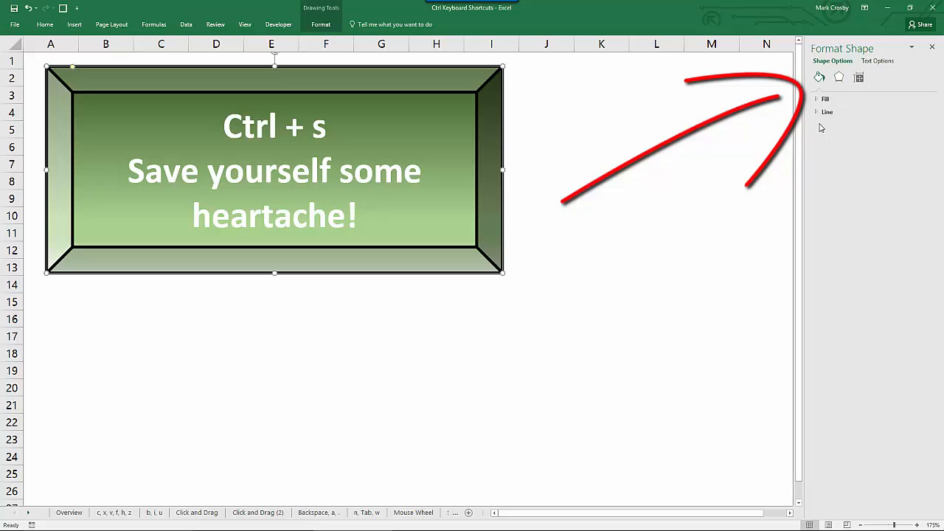
Step: Browse the save-reminder shape's Fill, Line, Effects and Size & Properties formatting options
{"action": "left_click", "coordinate": [826, 98]}
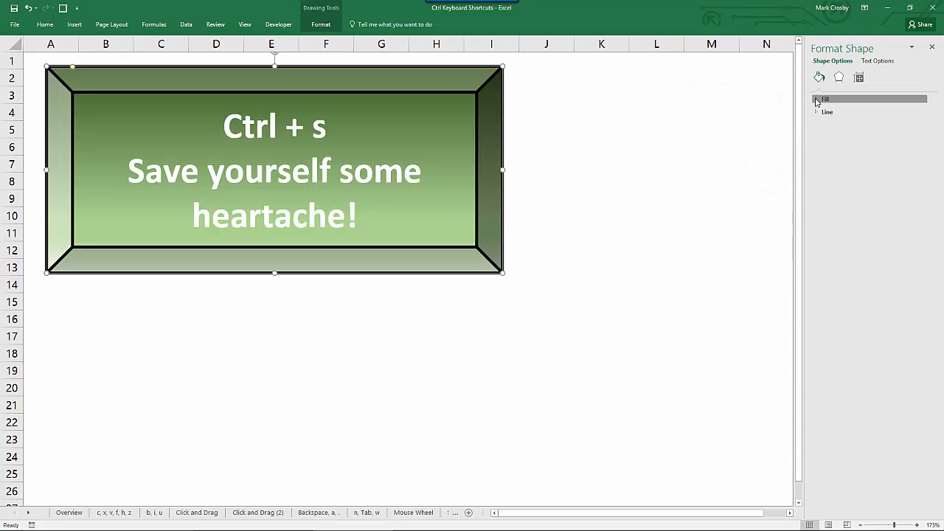
{"action": "left_click", "coordinate": [827, 111]}
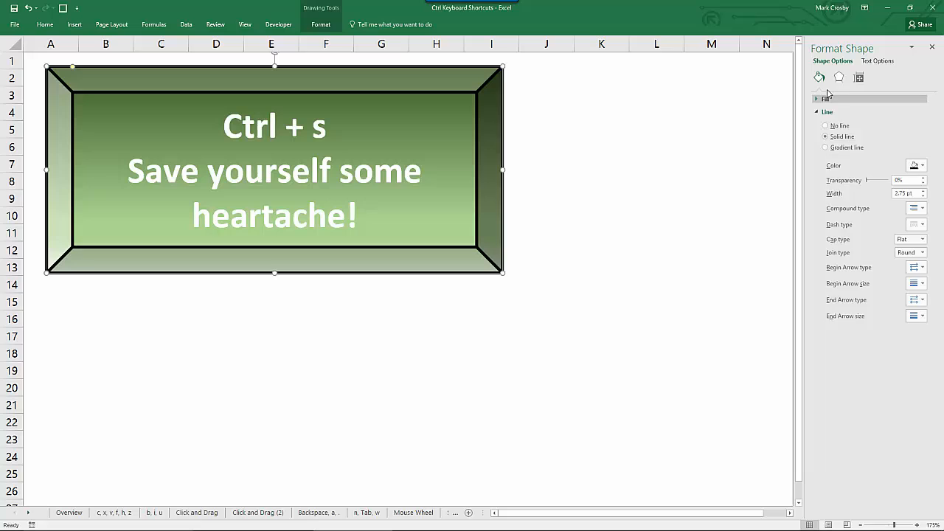
{"action": "left_click", "coordinate": [858, 77]}
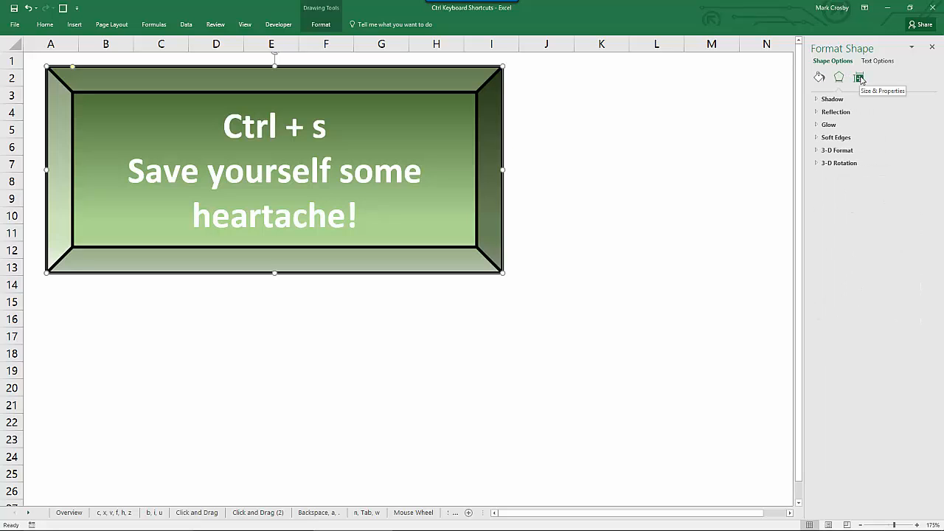
{"action": "left_click", "coordinate": [858, 77]}
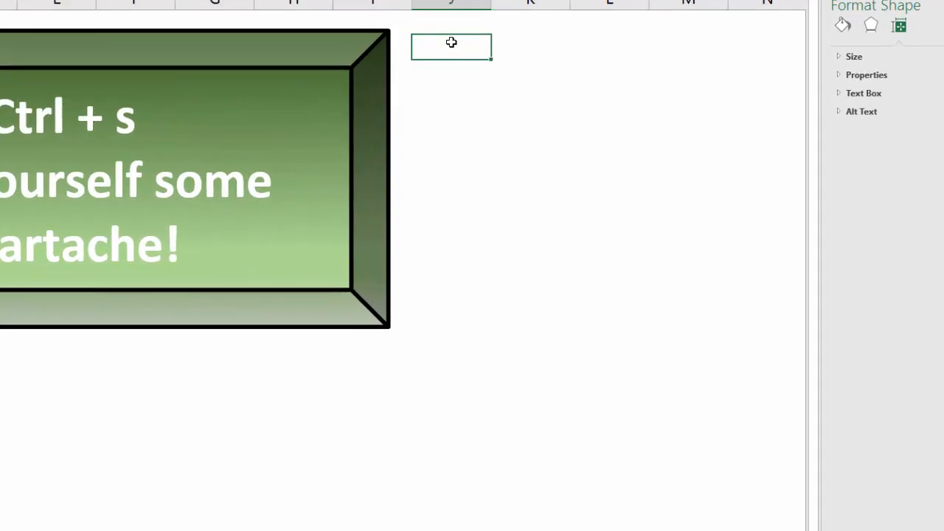
{"action": "key", "text": "ctrl+1"}
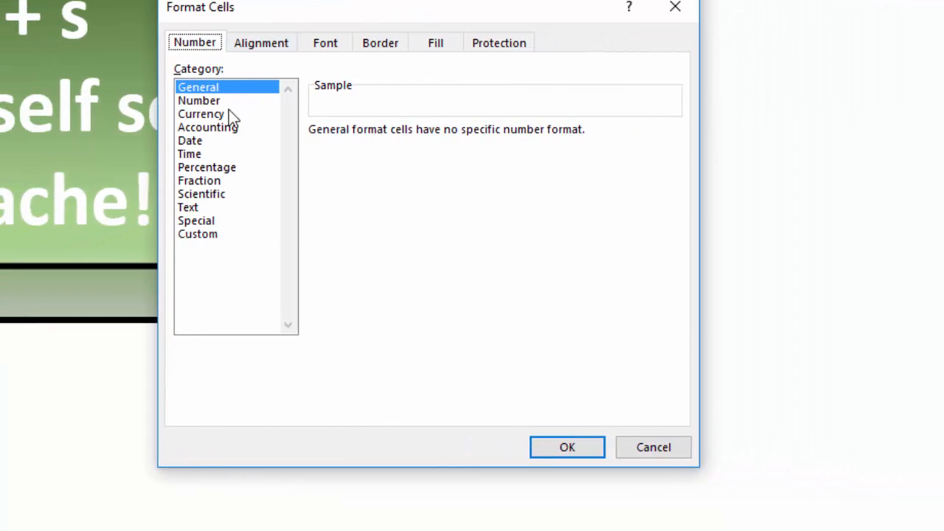
{"action": "left_click", "coordinate": [260, 42]}
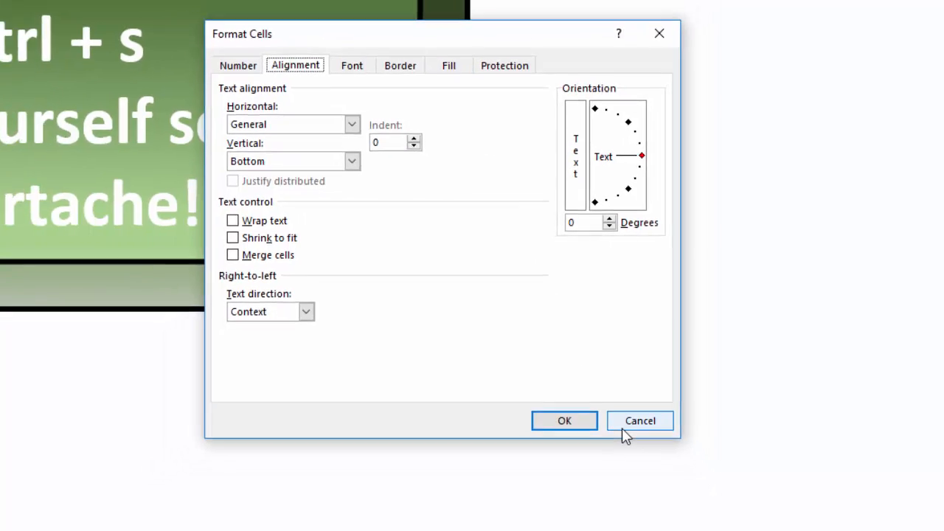
{"action": "left_click", "coordinate": [639, 420]}
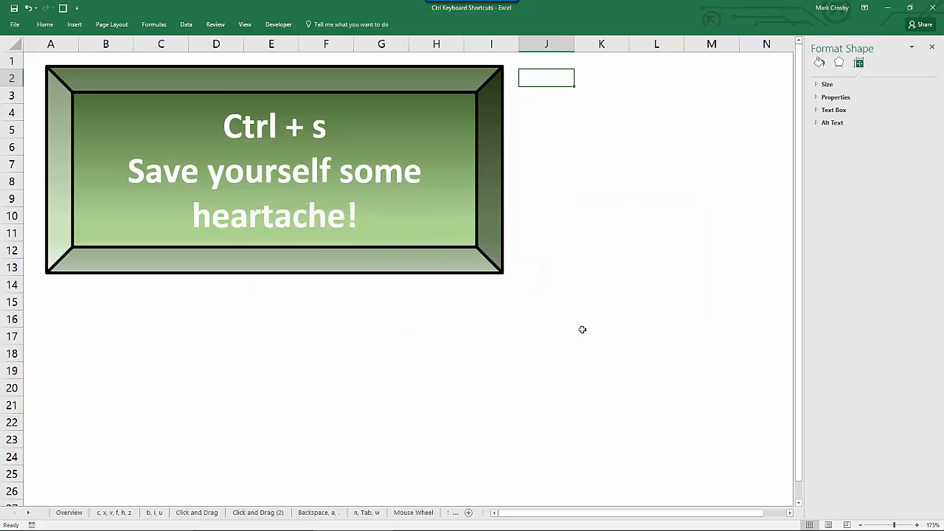
Step: Save the Ctrl Keyboard Shortcuts workbook using Ctrl+S
{"action": "key", "text": "ctrl+s"}
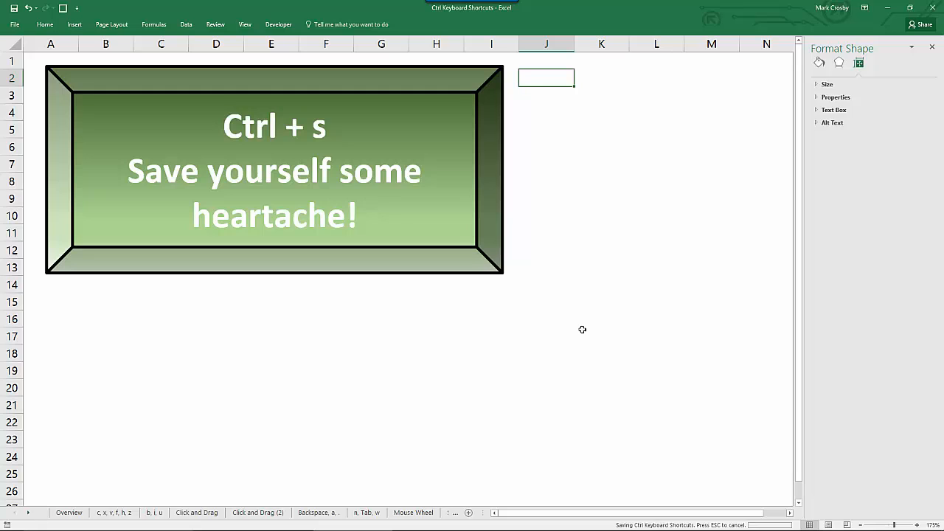